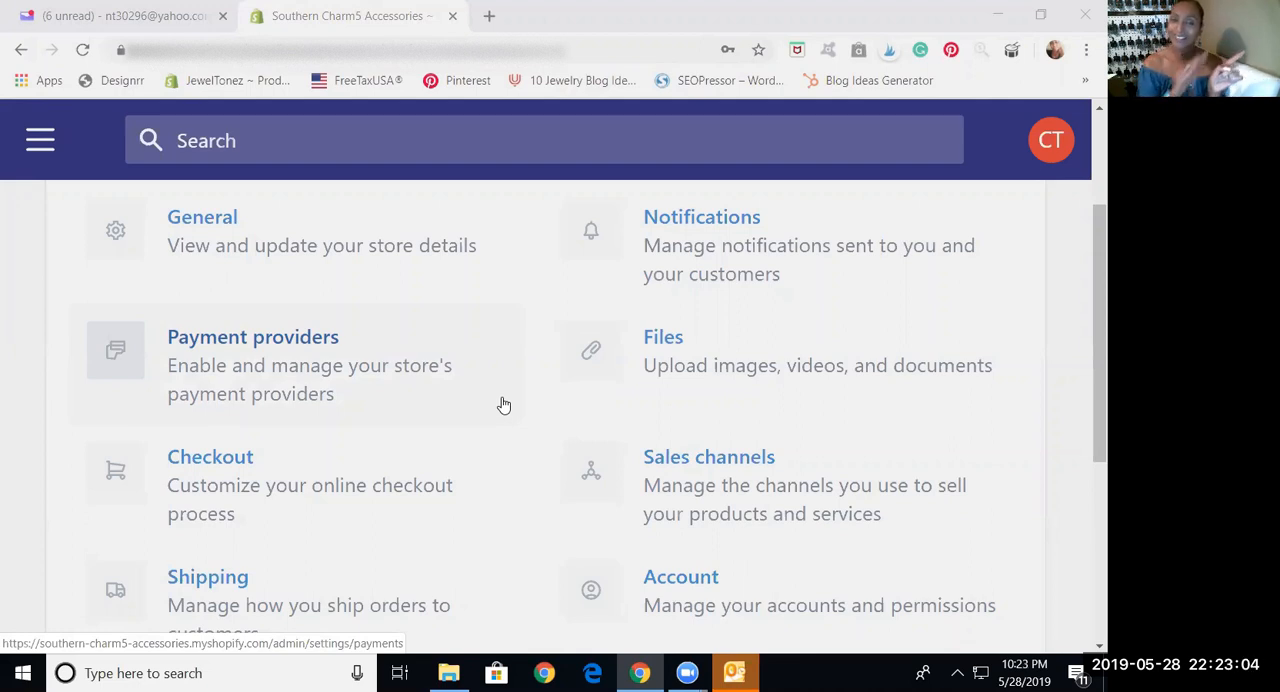
mouse_move(40, 140)
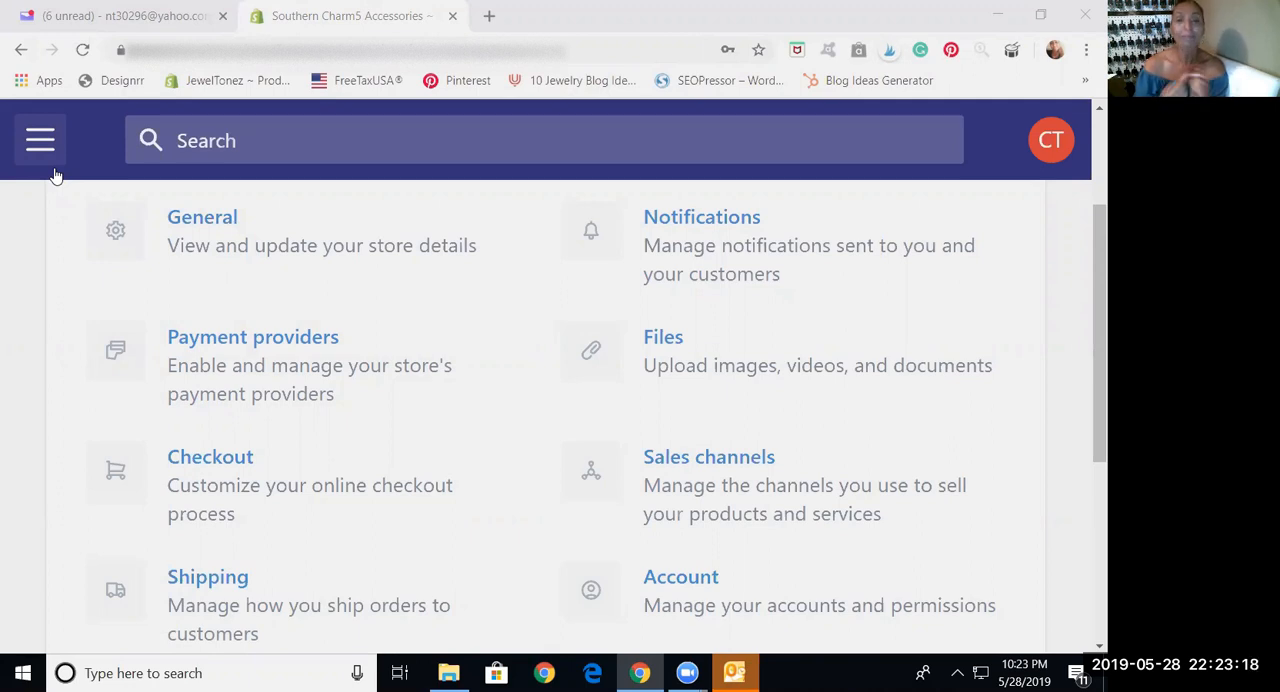
Expand the admin navigation menu and scroll down to Sales channels and Settings
click(40, 140)
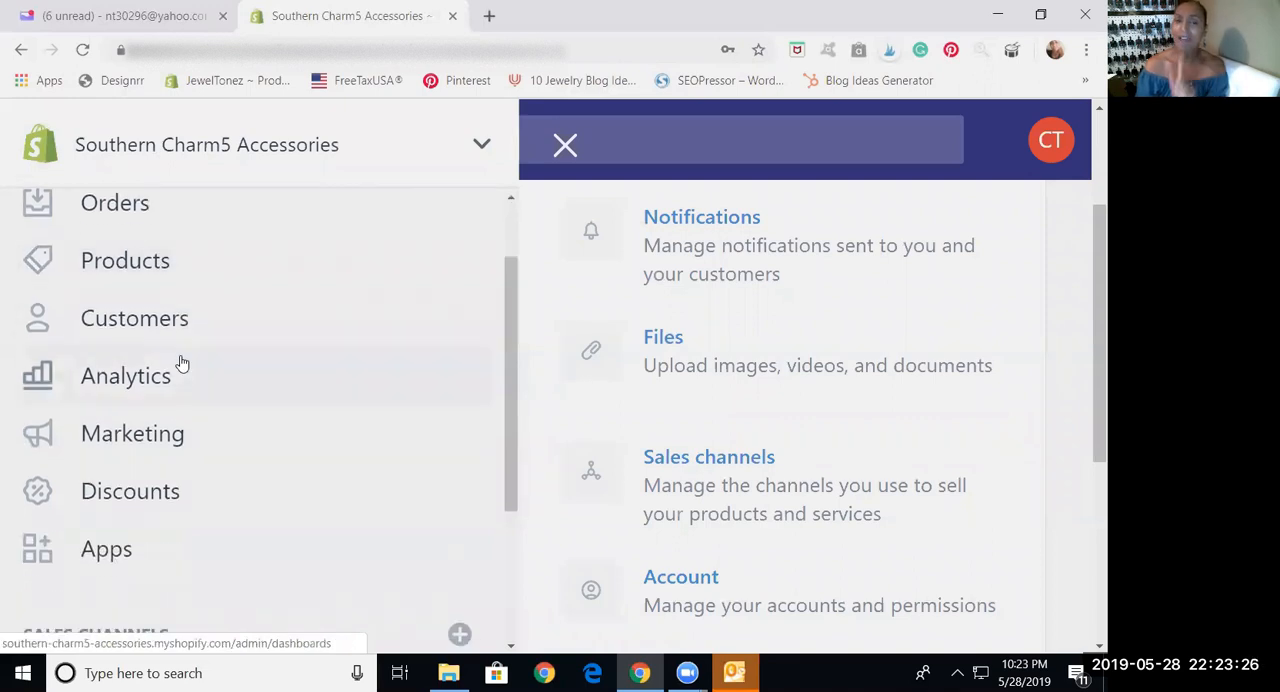
scroll(down, 3)
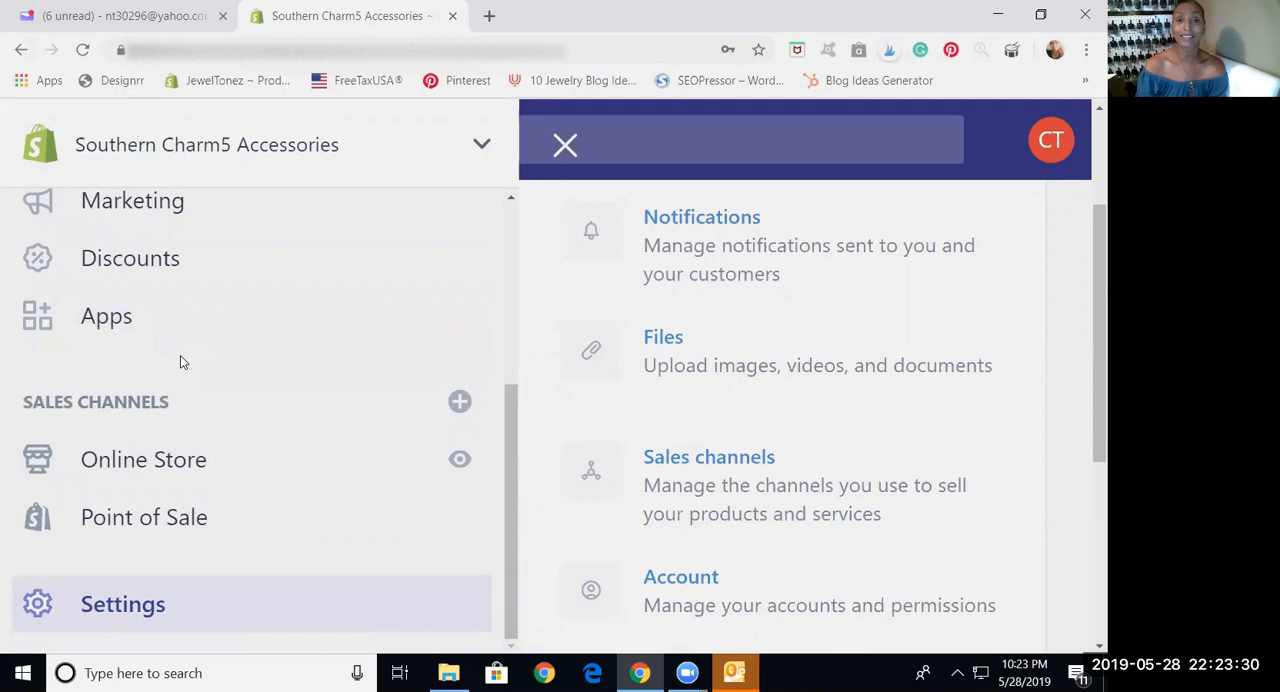
mouse_move(143, 517)
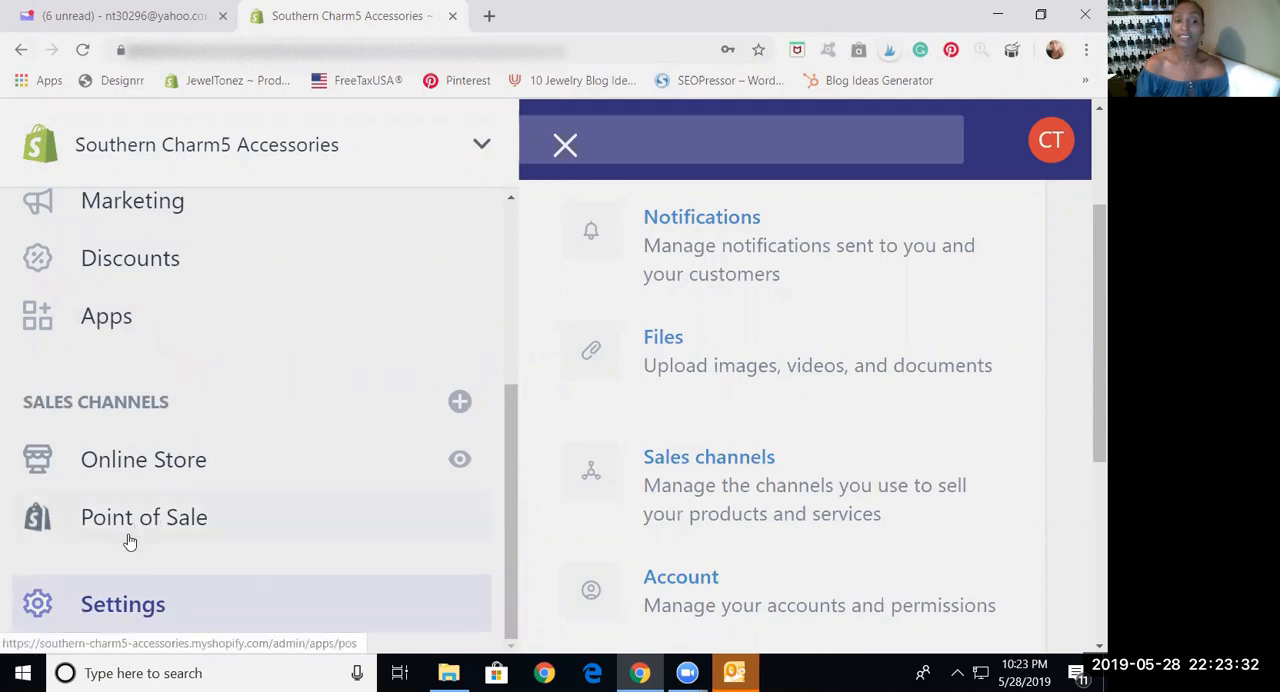
Dismiss the admin sidebar to reveal the full Settings categories
click(565, 145)
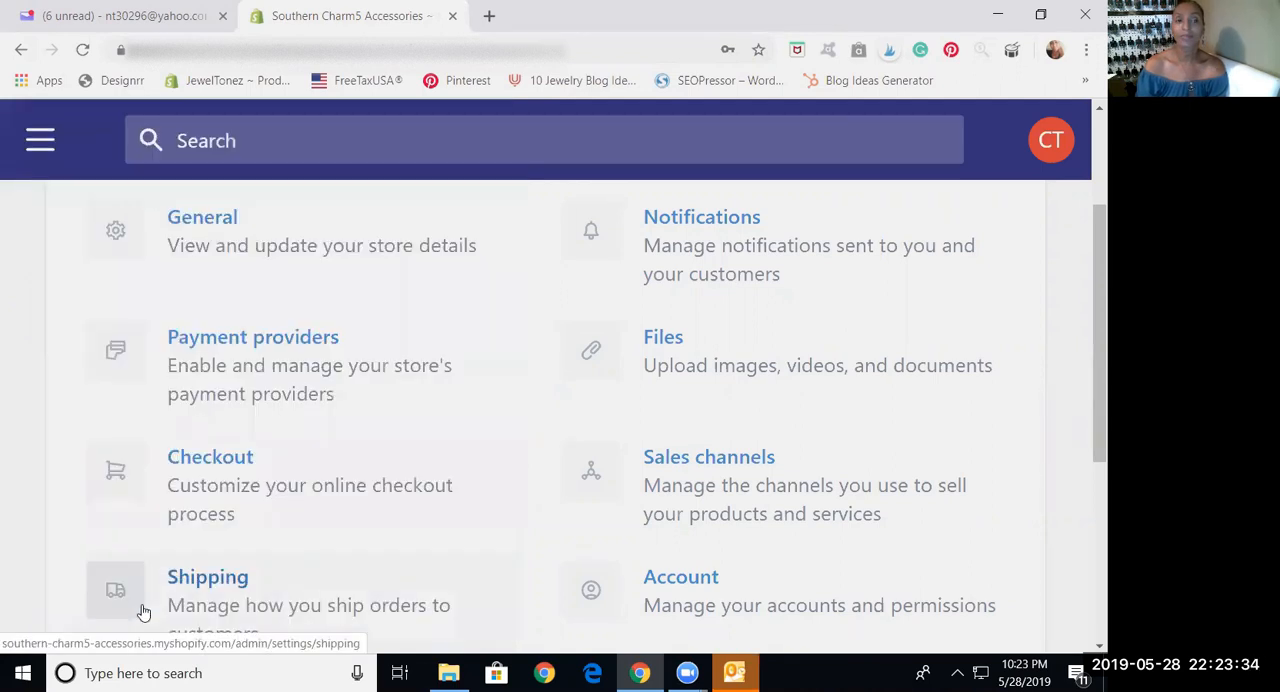
mouse_move(617, 330)
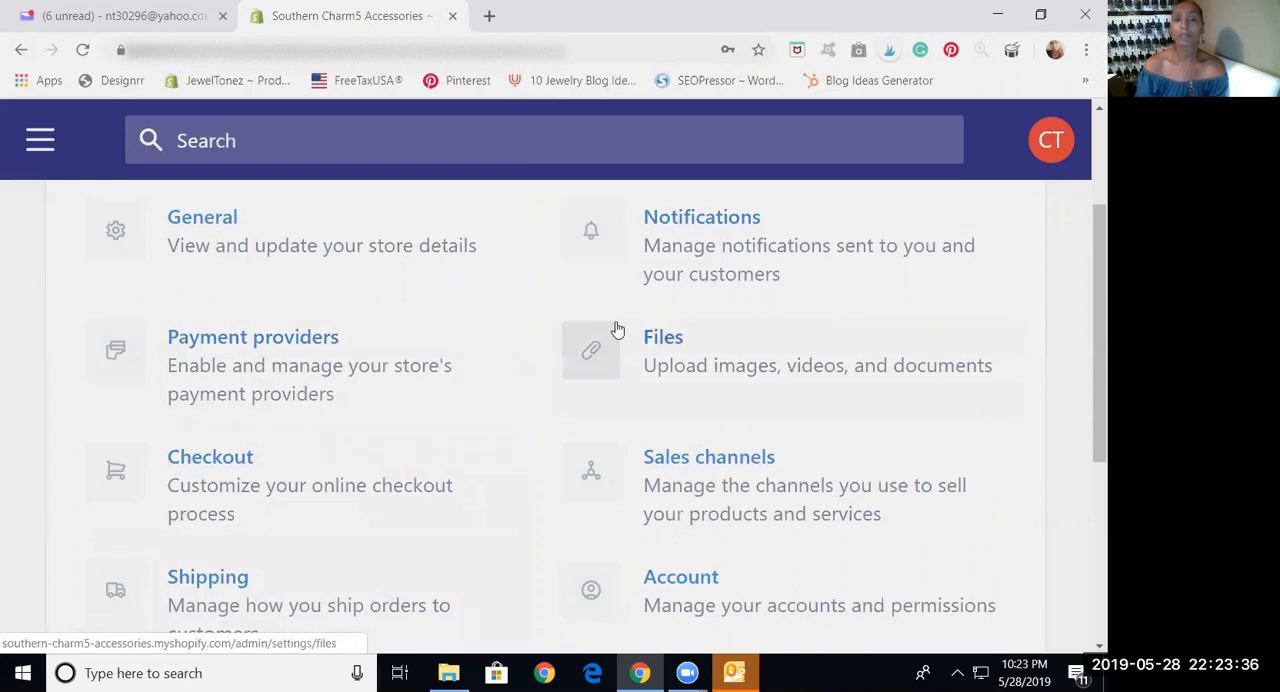
mouse_move(475, 309)
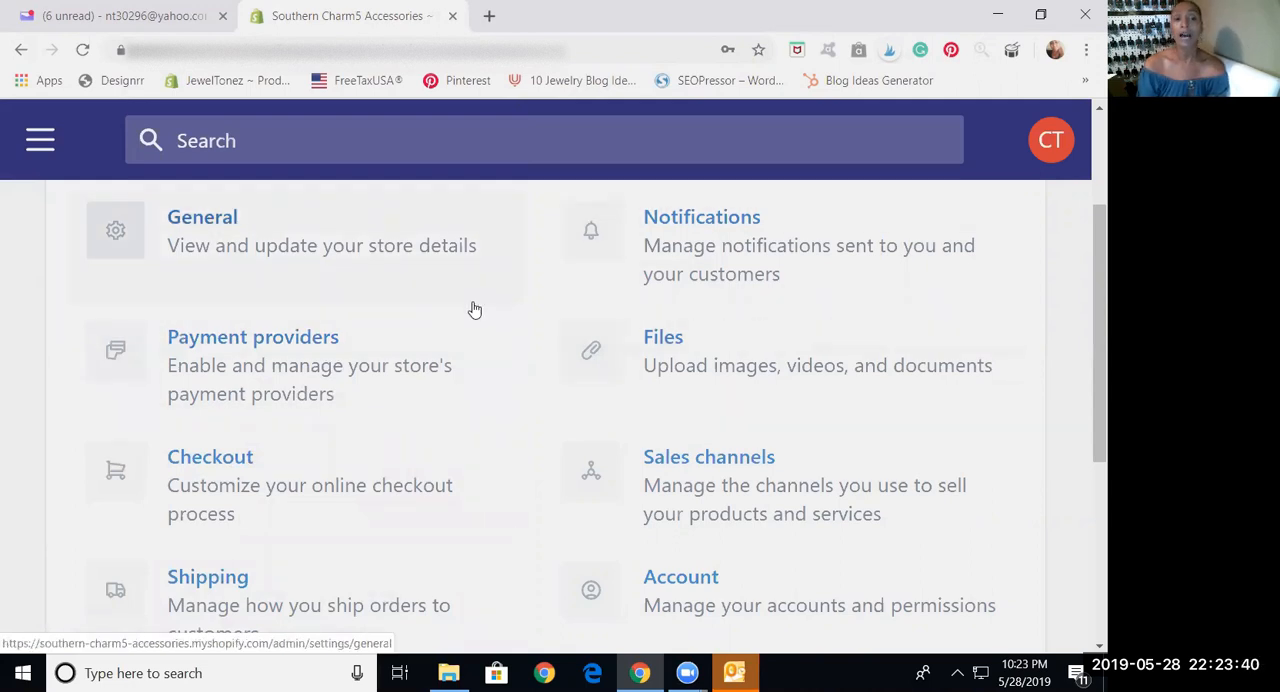
mouse_move(223, 200)
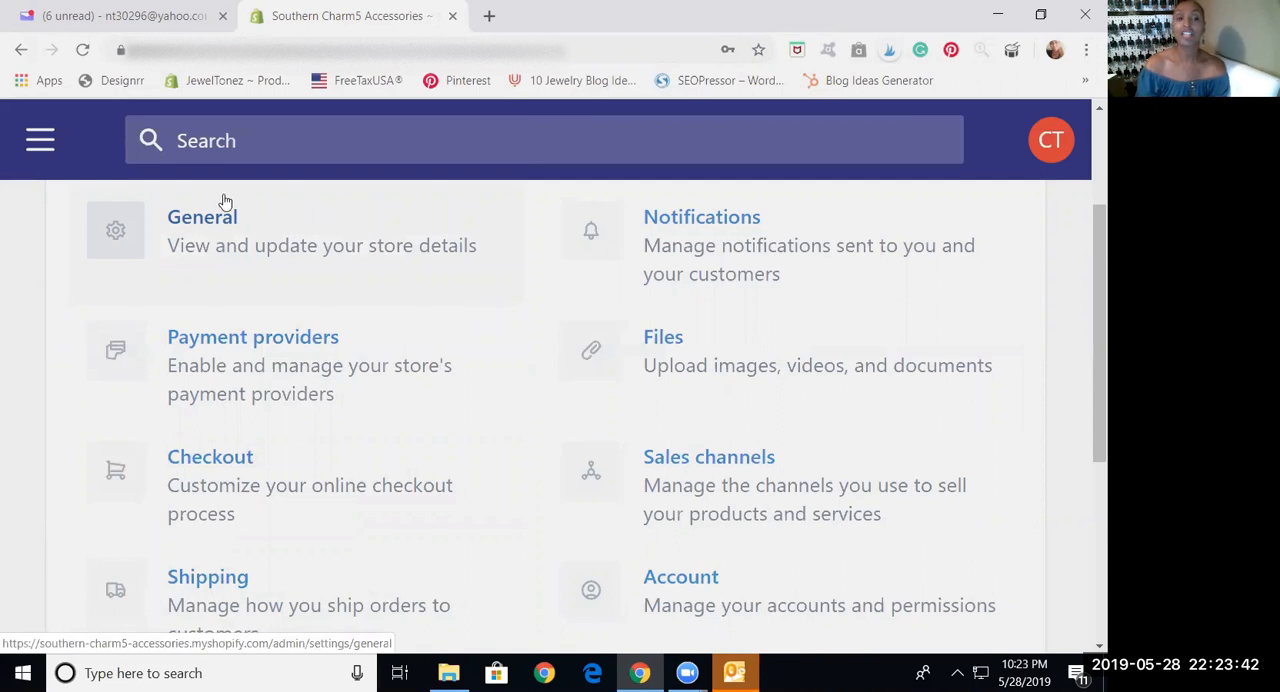
mouse_move(219, 260)
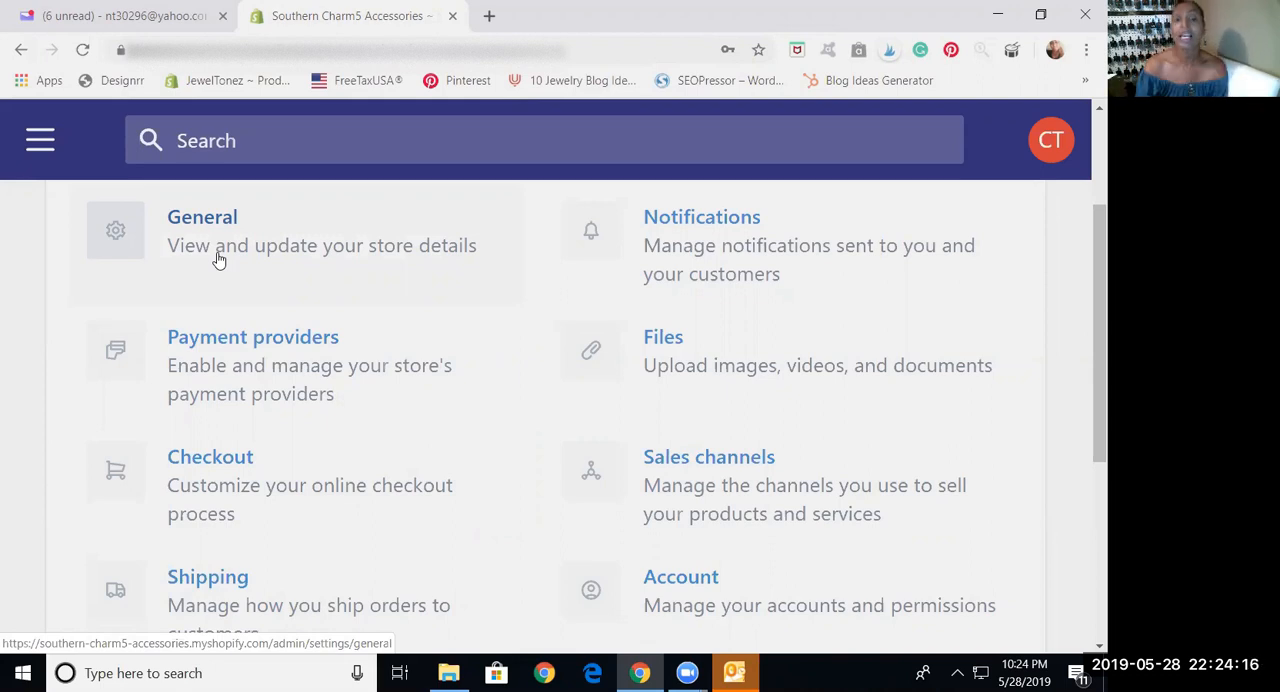
mouse_move(231, 345)
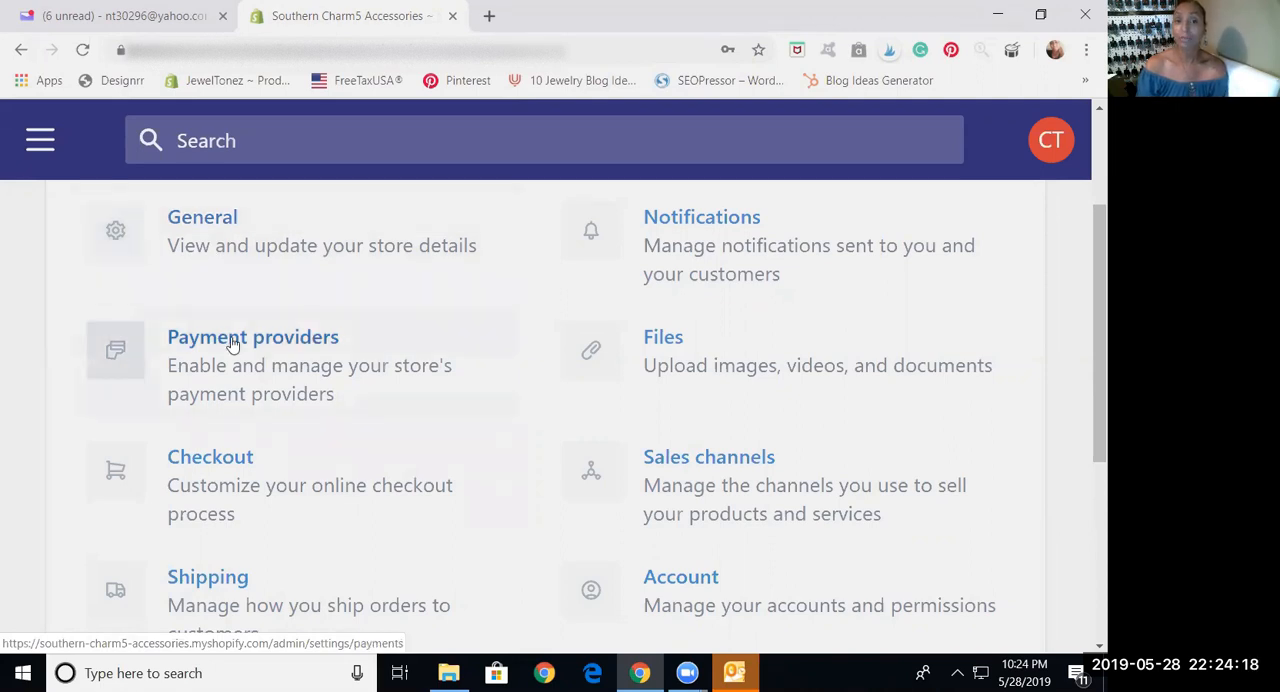
Open Payment providers and review the PayPal Express Checkout and Shopify Payments options
click(252, 336)
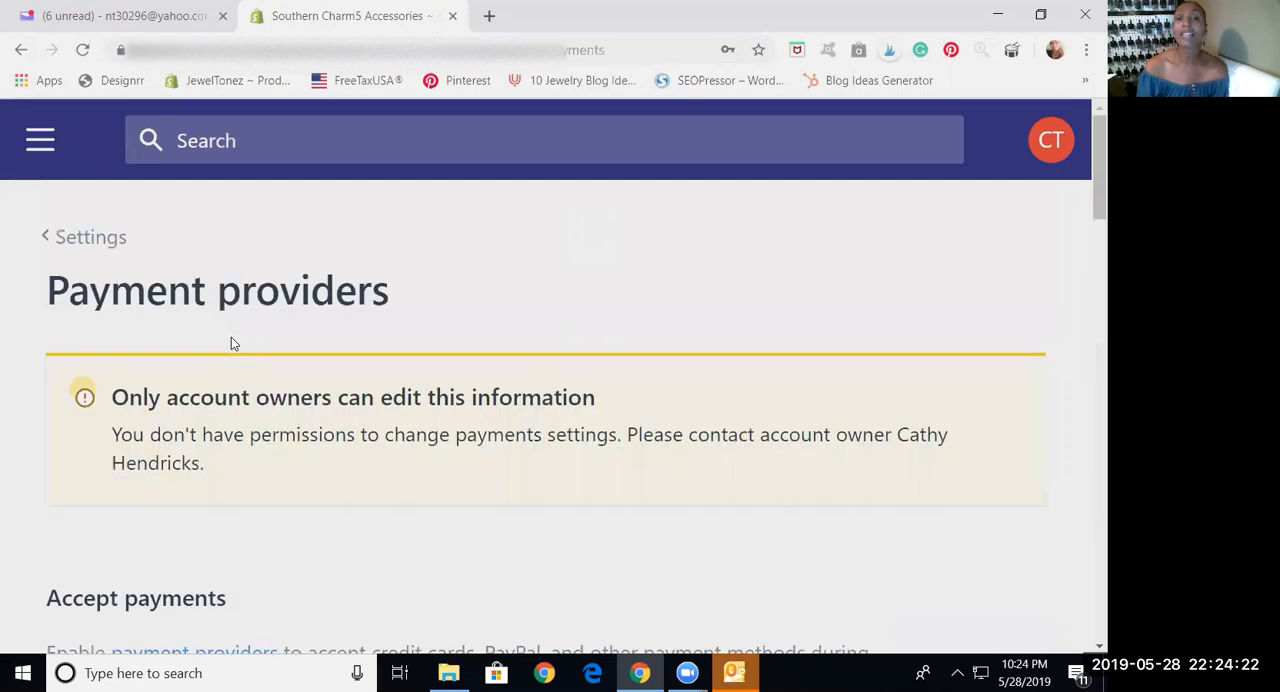
scroll(down, 3)
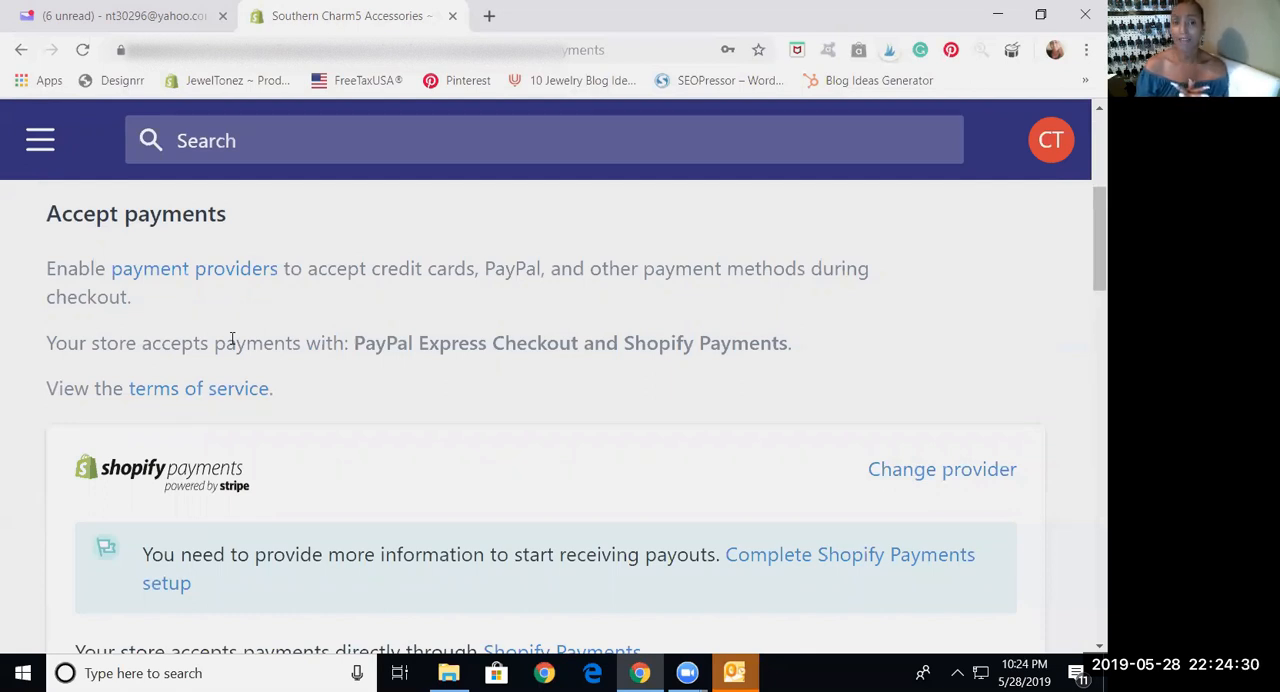
scroll(down, 3)
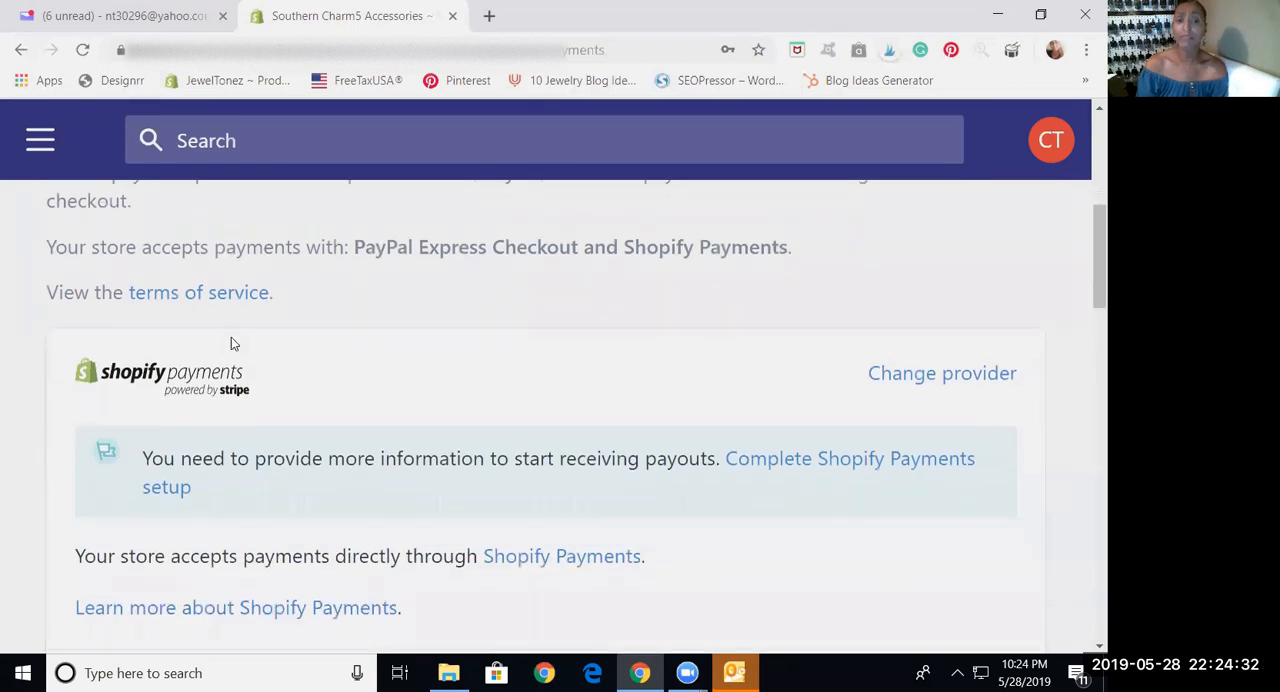
mouse_move(408, 402)
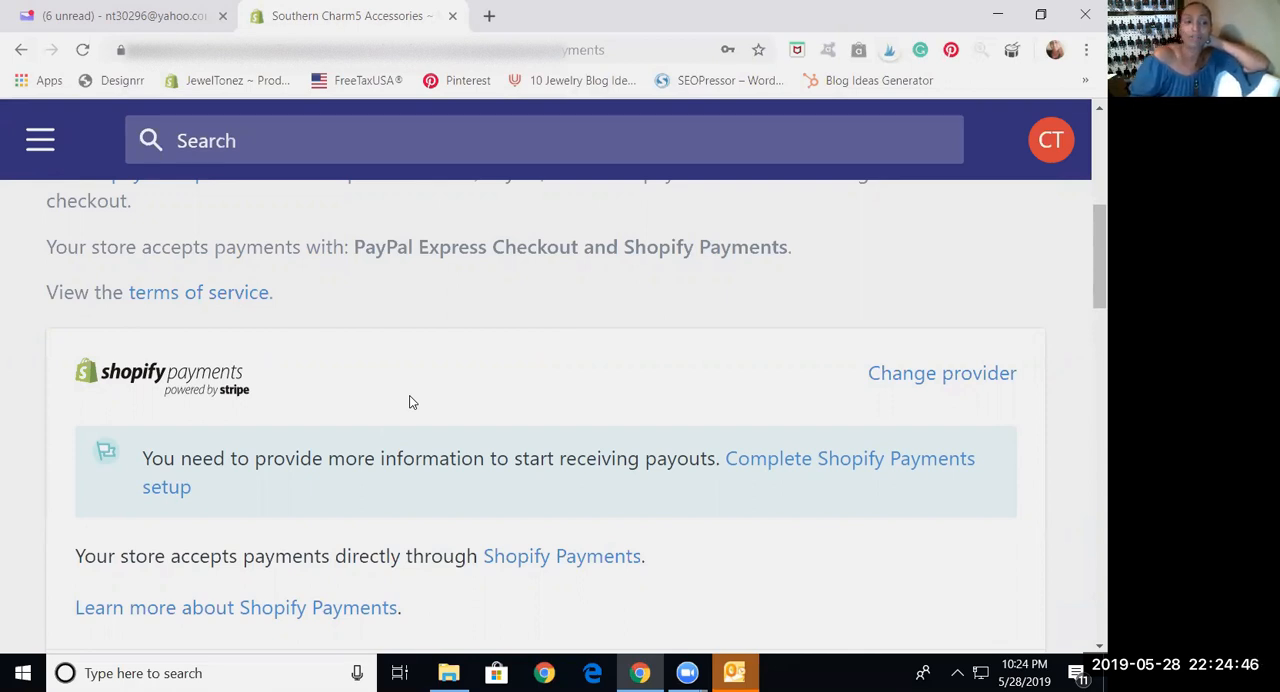
mouse_move(405, 395)
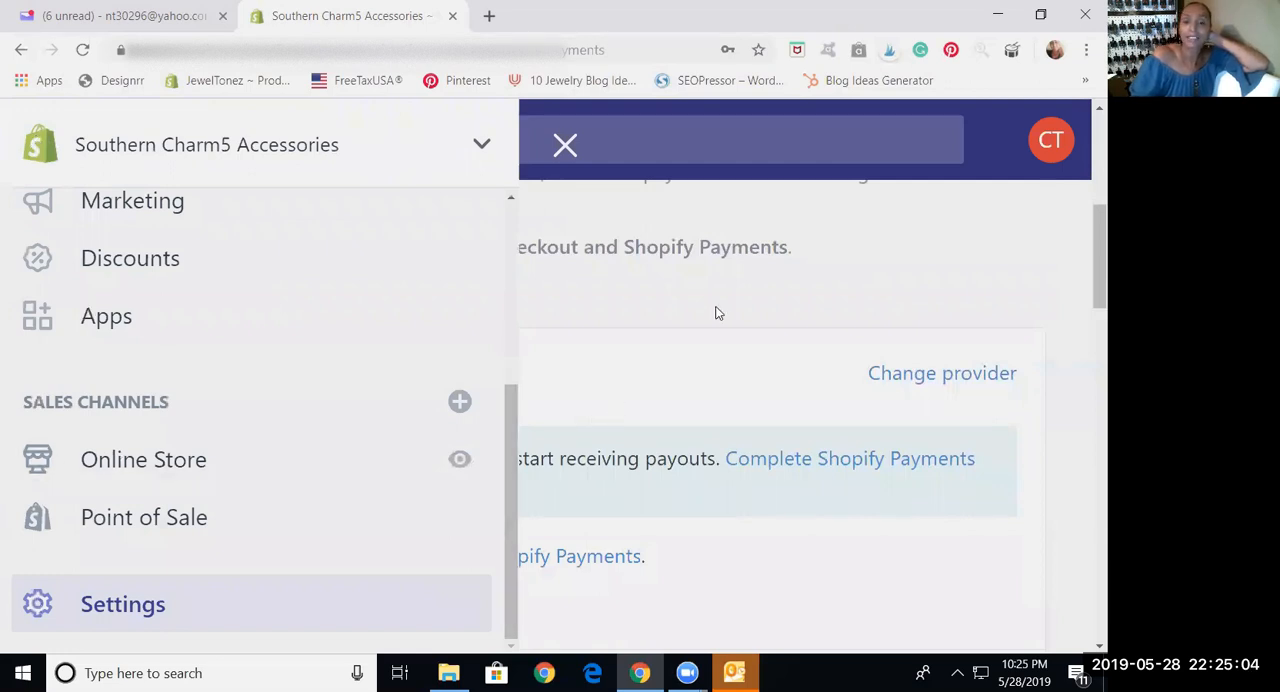
mouse_move(465, 236)
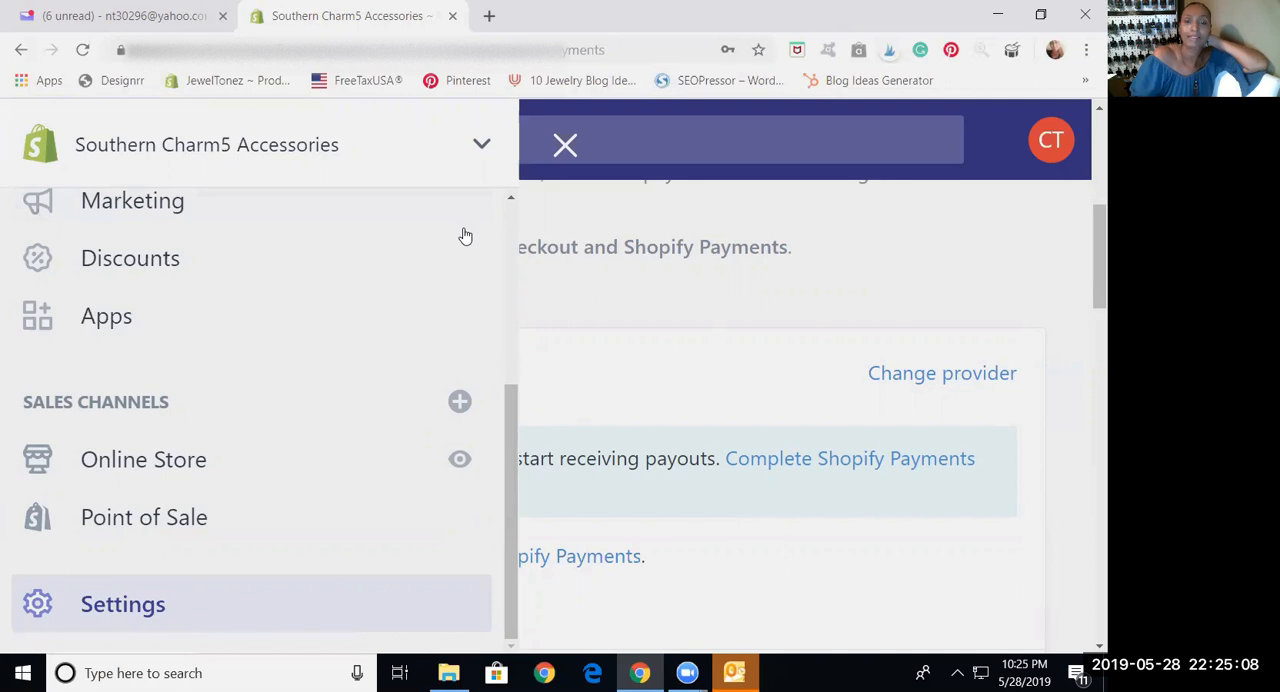
Close the sidebar, return to the Settings overview, and open Checkout settings
click(565, 145)
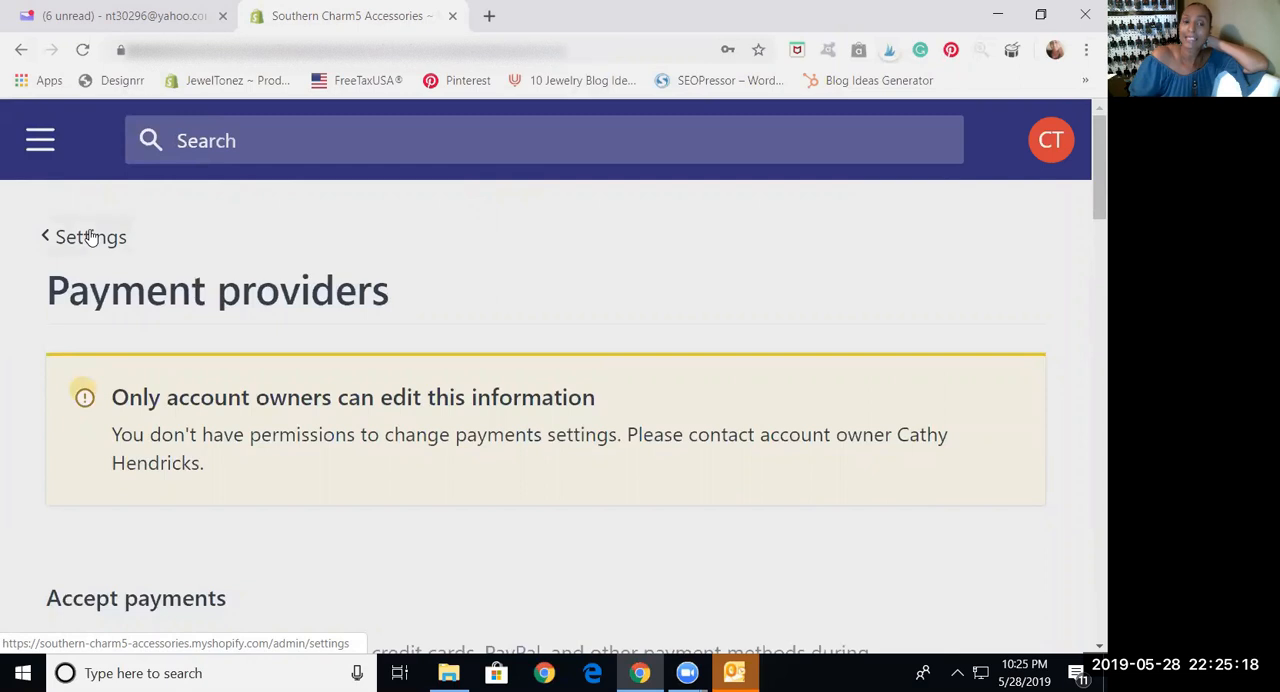
click(90, 237)
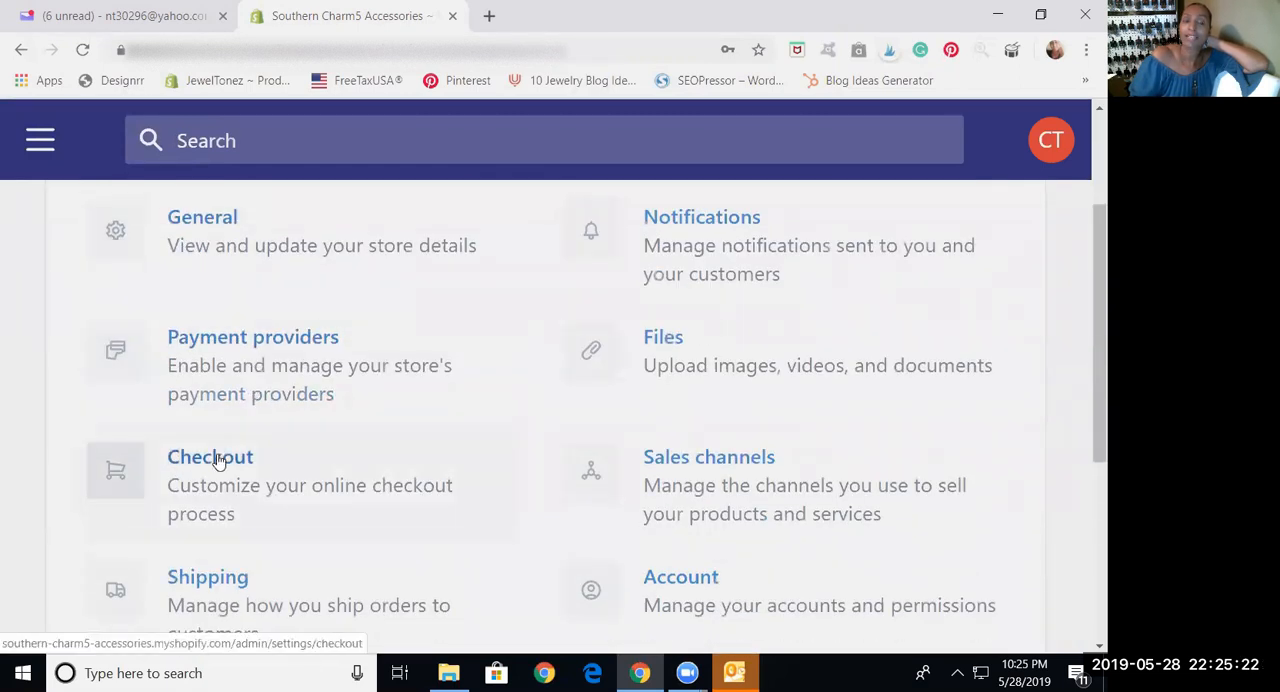
click(210, 456)
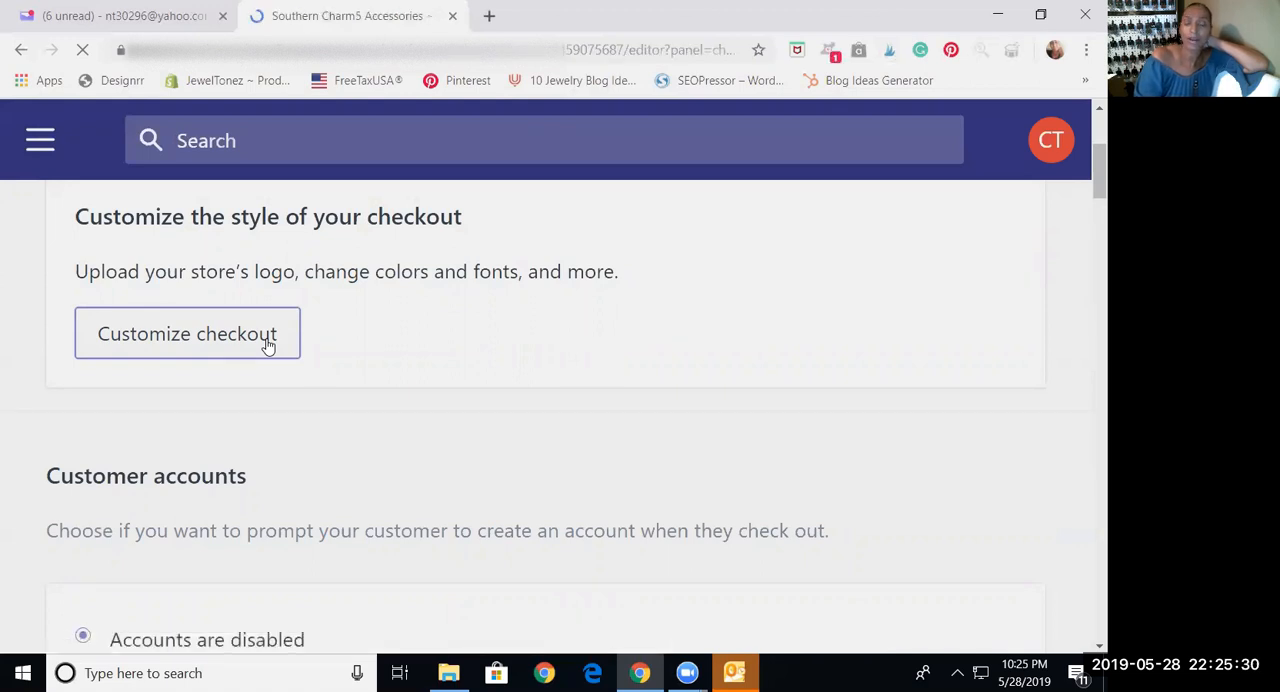
click(187, 333)
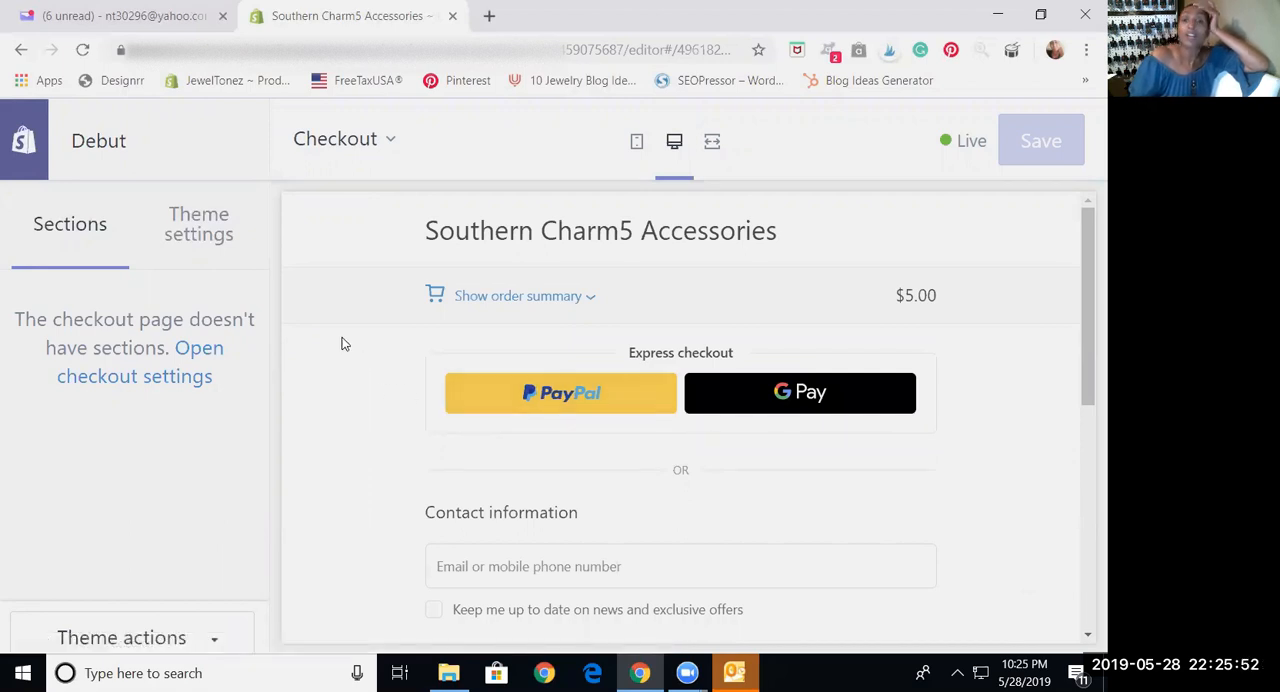
mouse_move(547, 250)
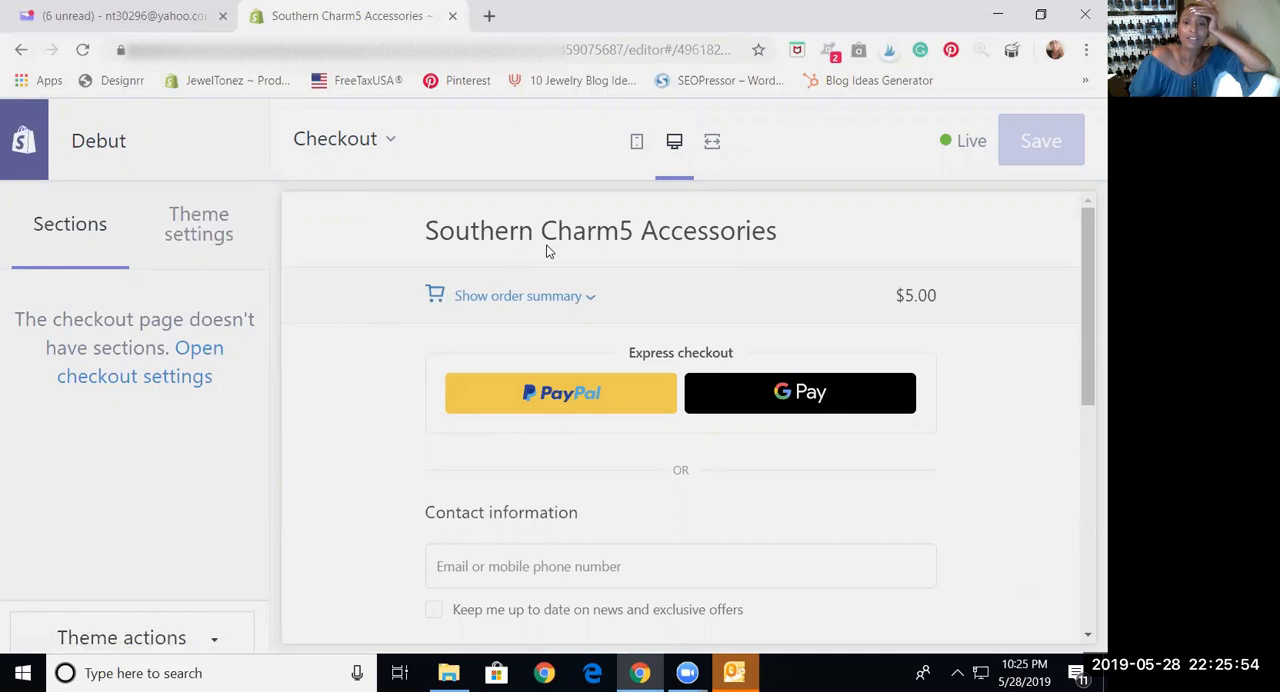
mouse_move(620, 270)
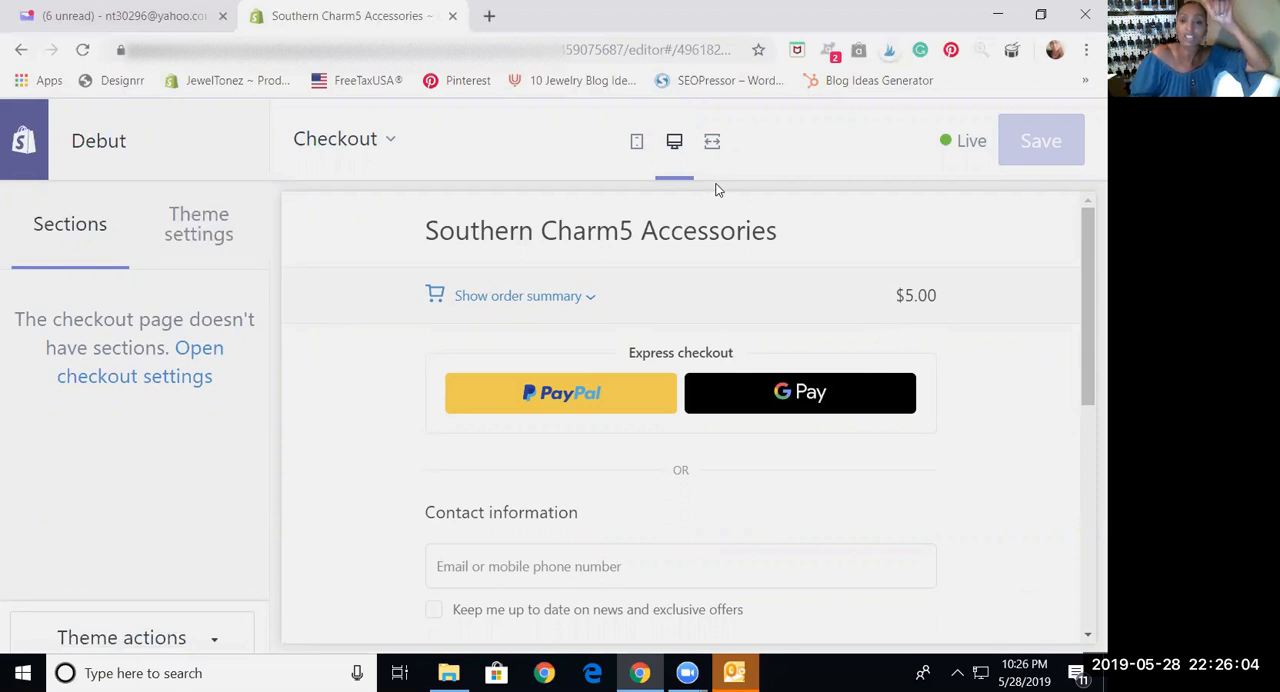
mouse_move(597, 418)
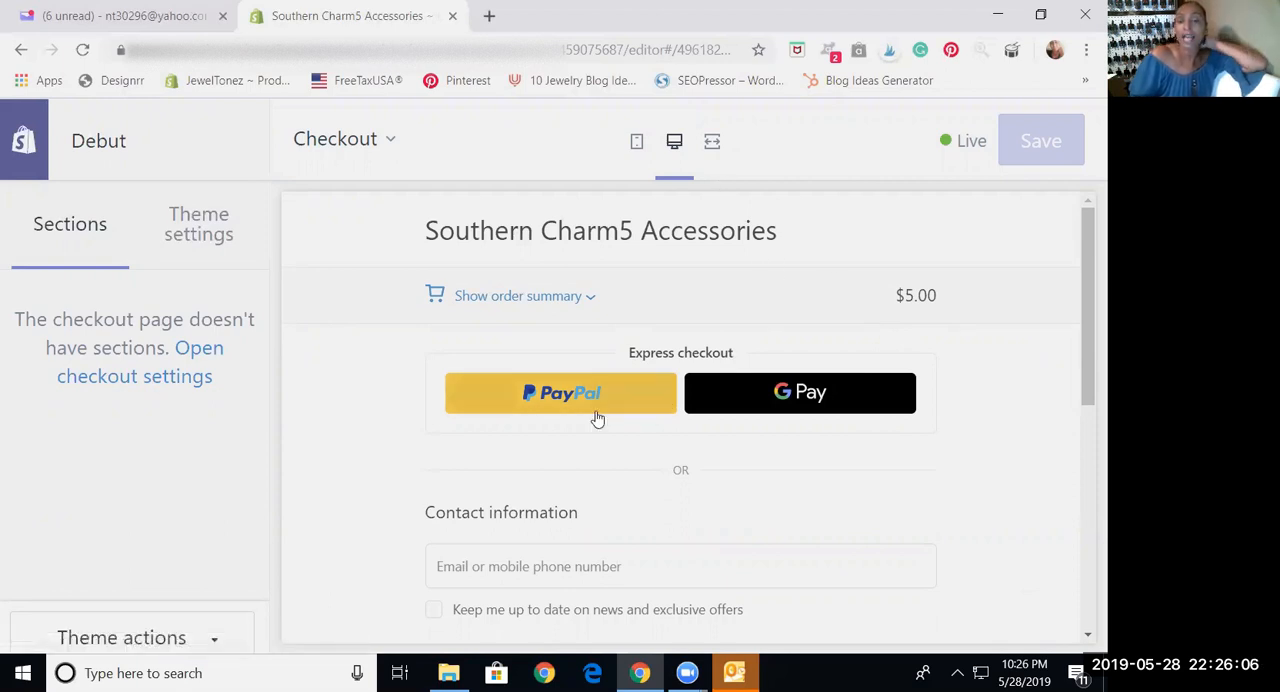
mouse_move(740, 407)
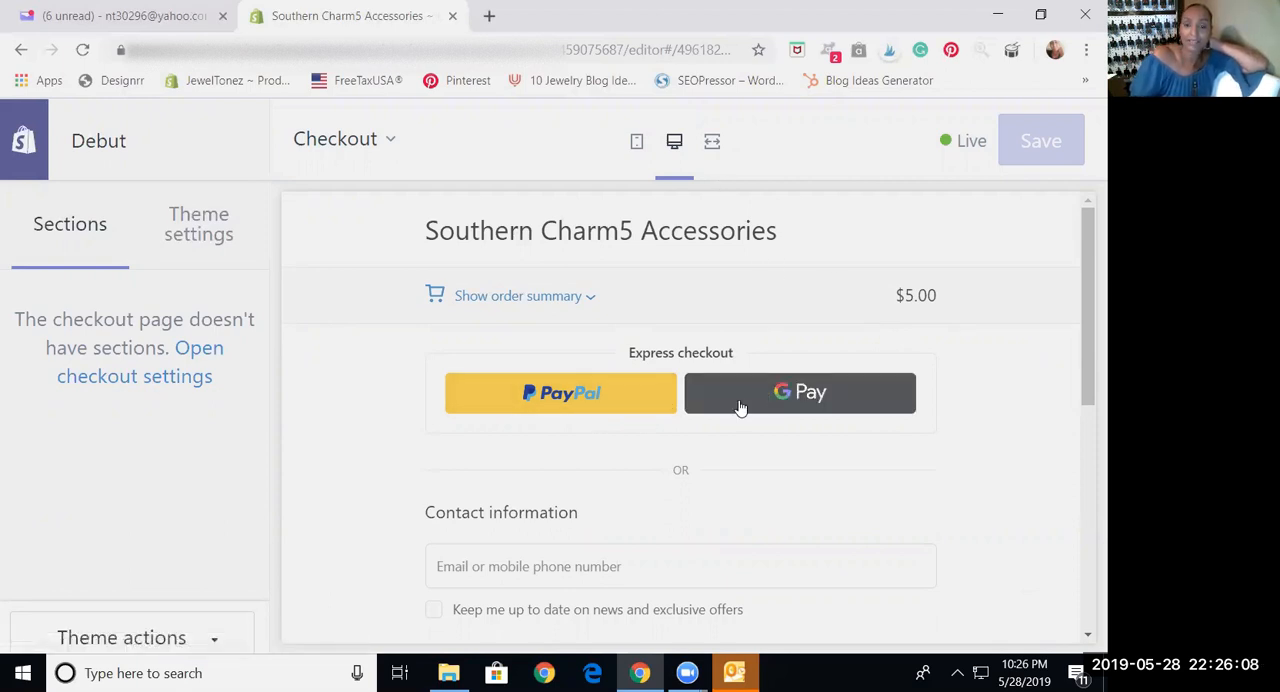
mouse_move(870, 278)
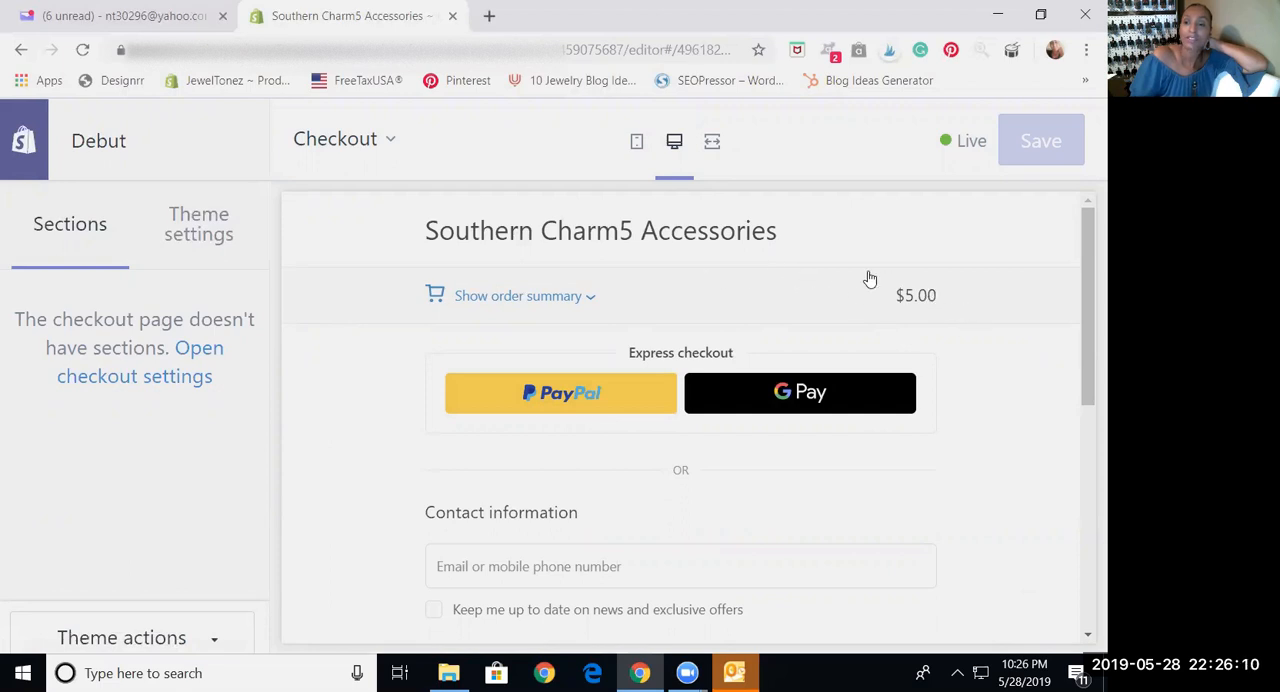
mouse_move(917, 330)
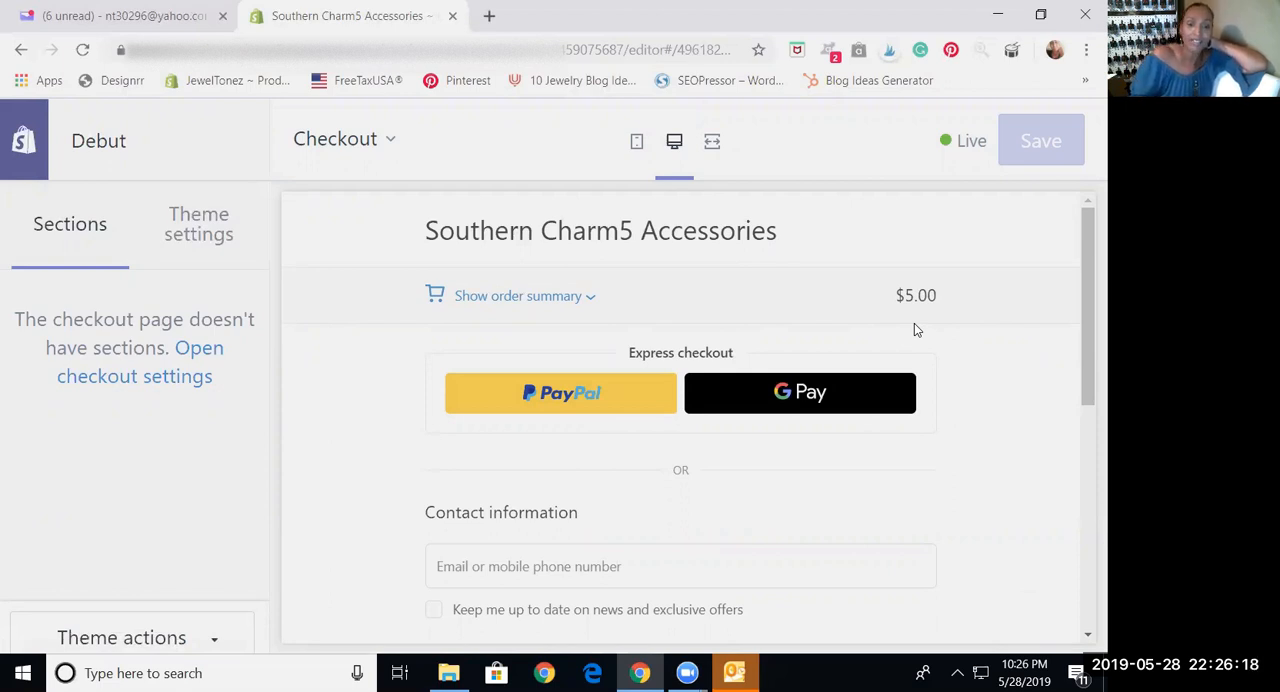
scroll(down, 3)
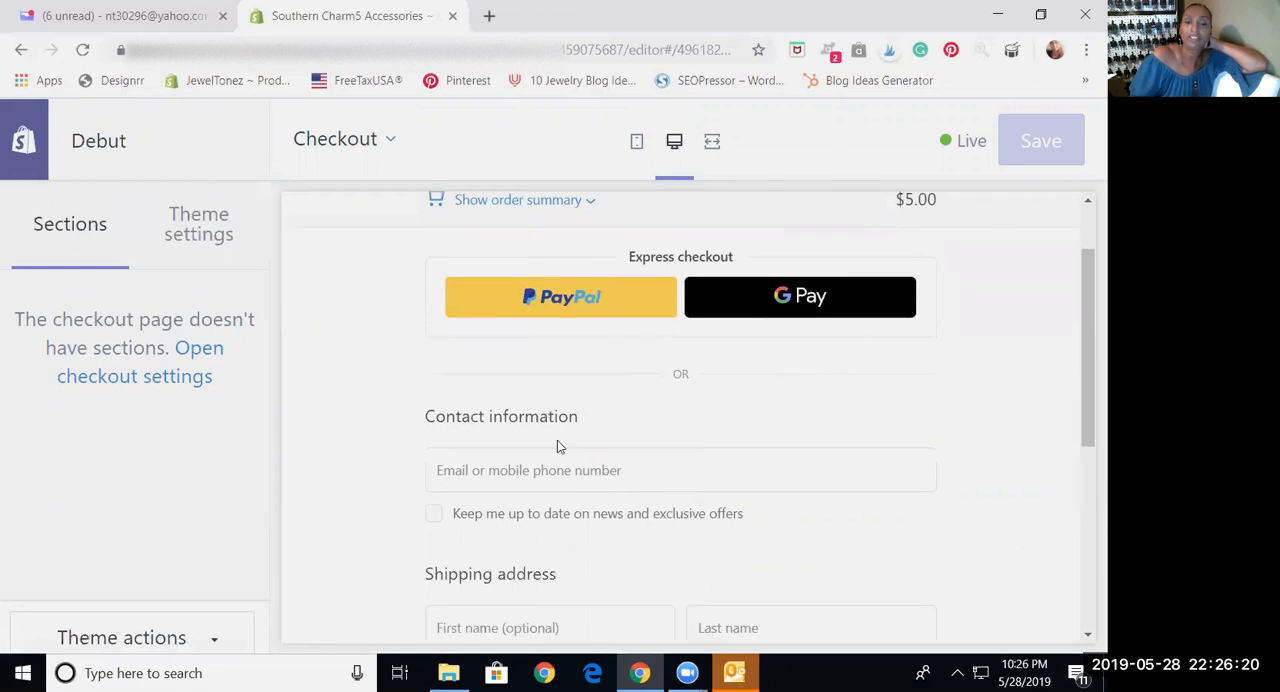
mouse_move(714, 430)
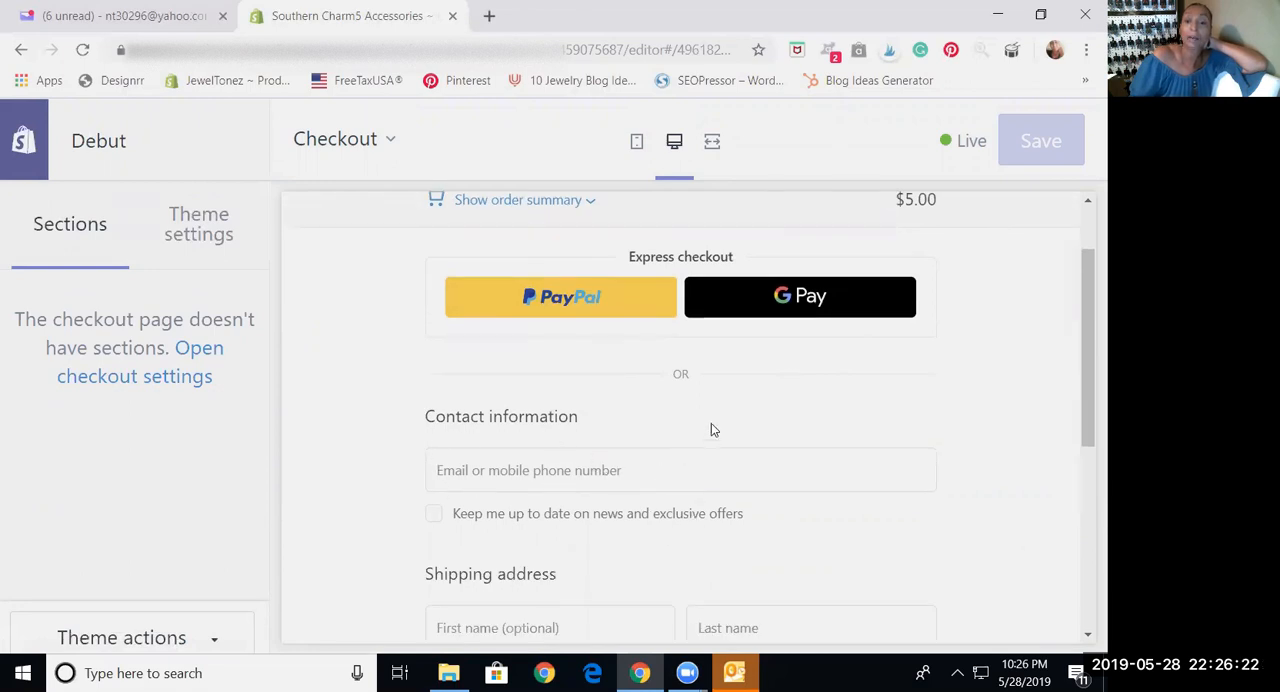
scroll(down, 3)
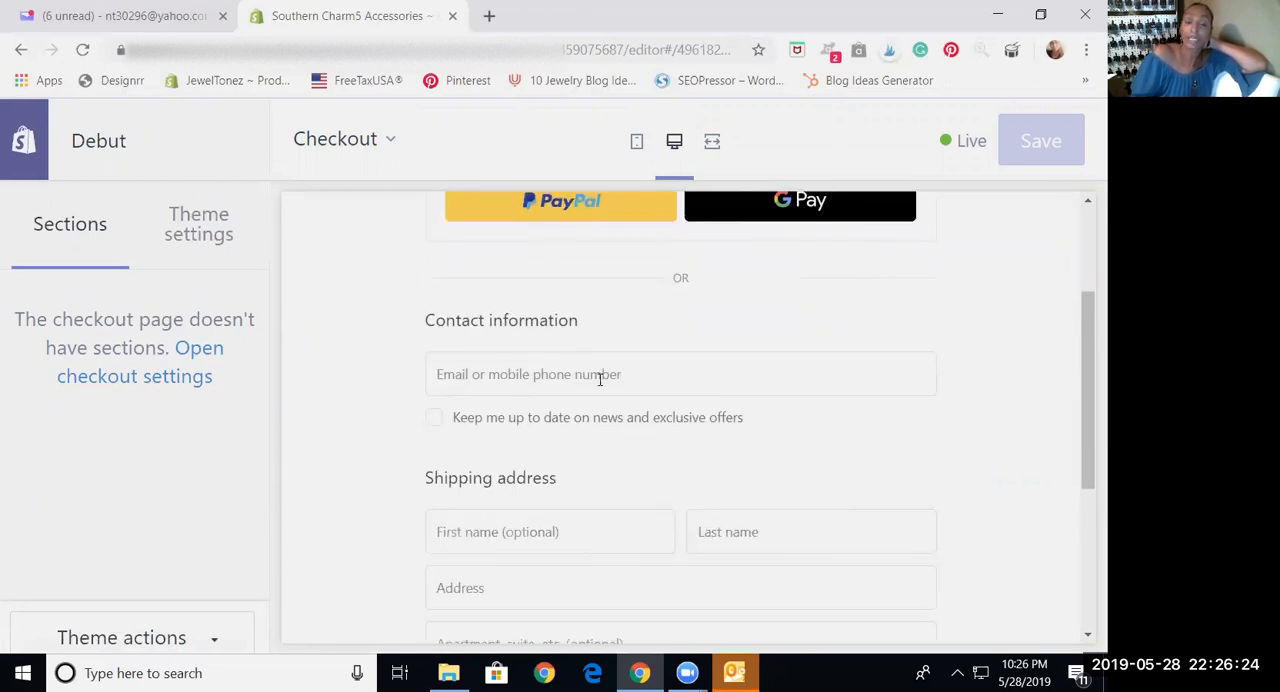
scroll(down, 3)
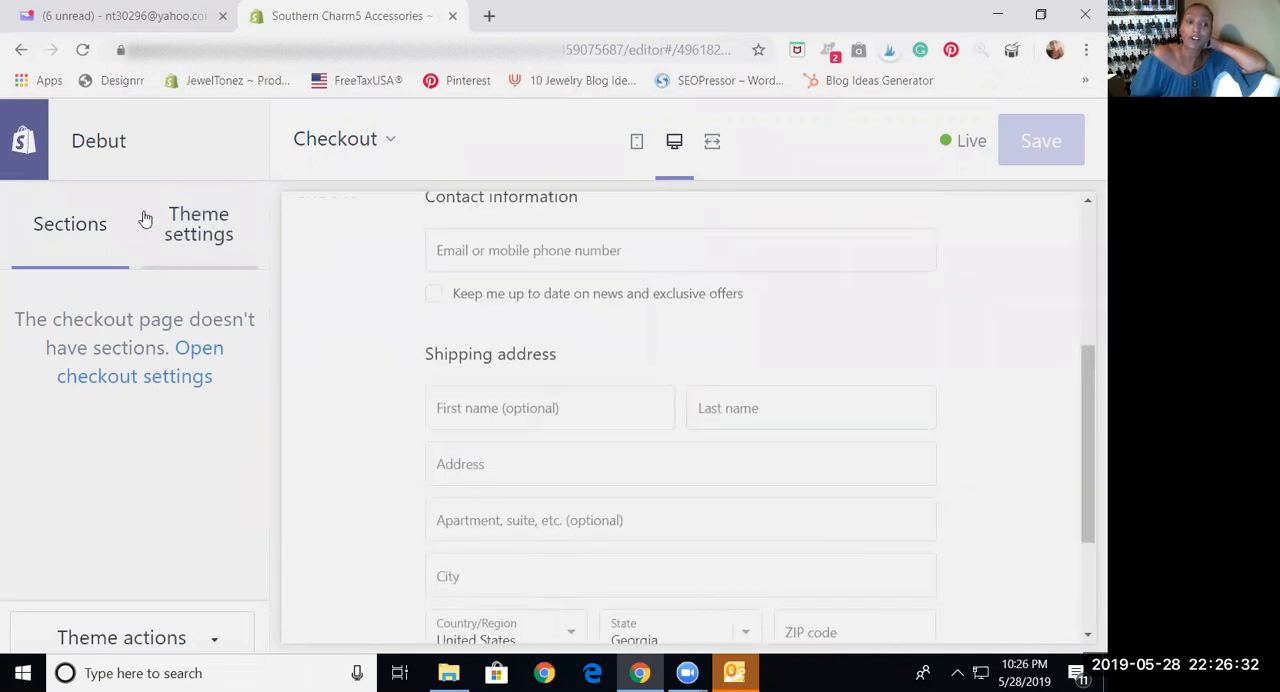
Open the theme-wide Colors settings and scroll through them
click(198, 223)
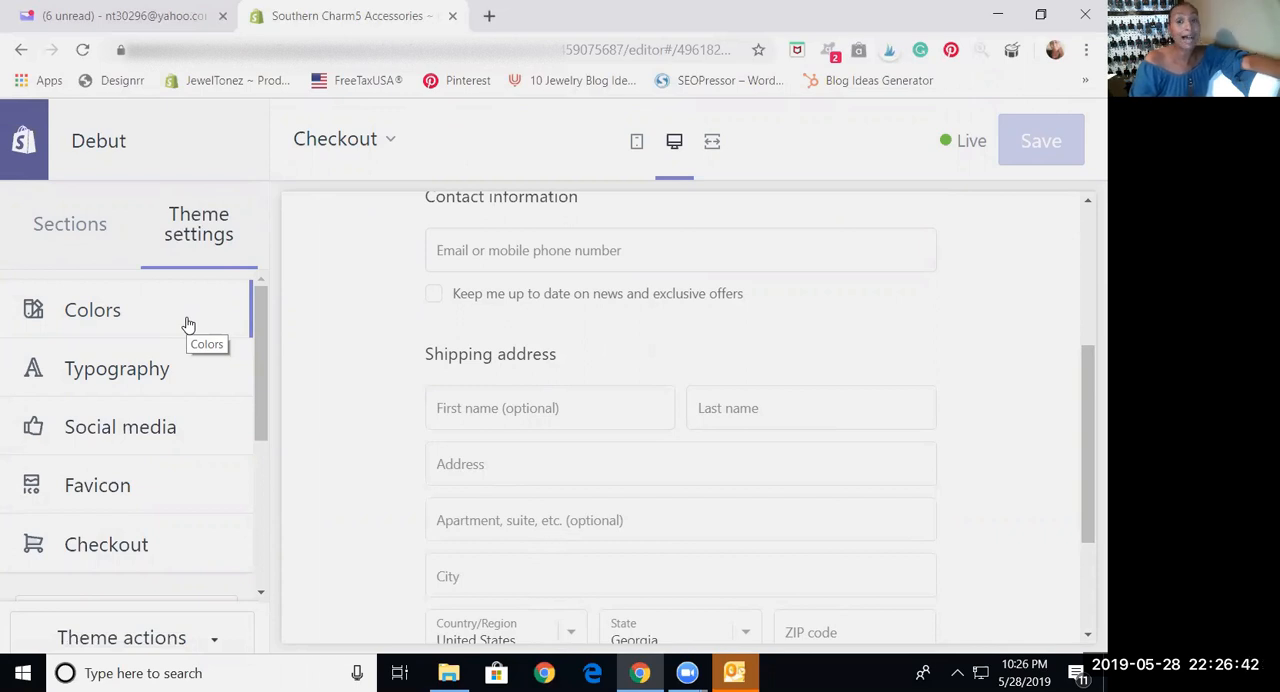
click(92, 310)
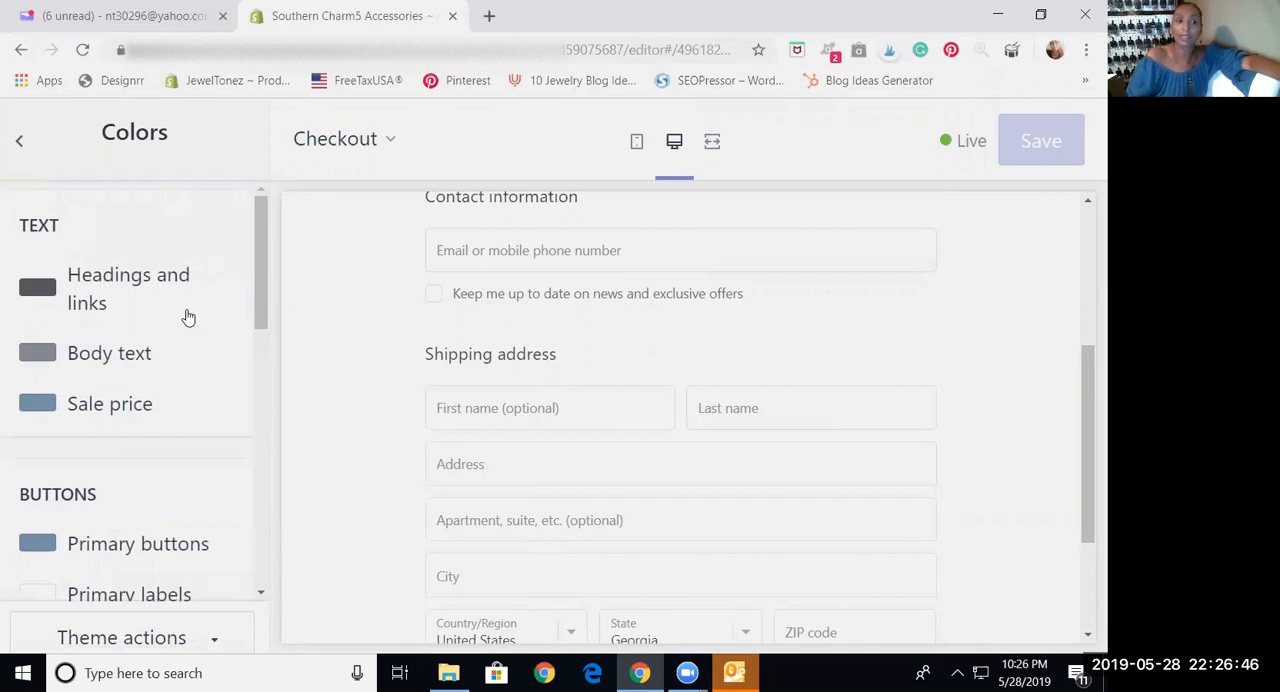
scroll(down, 3)
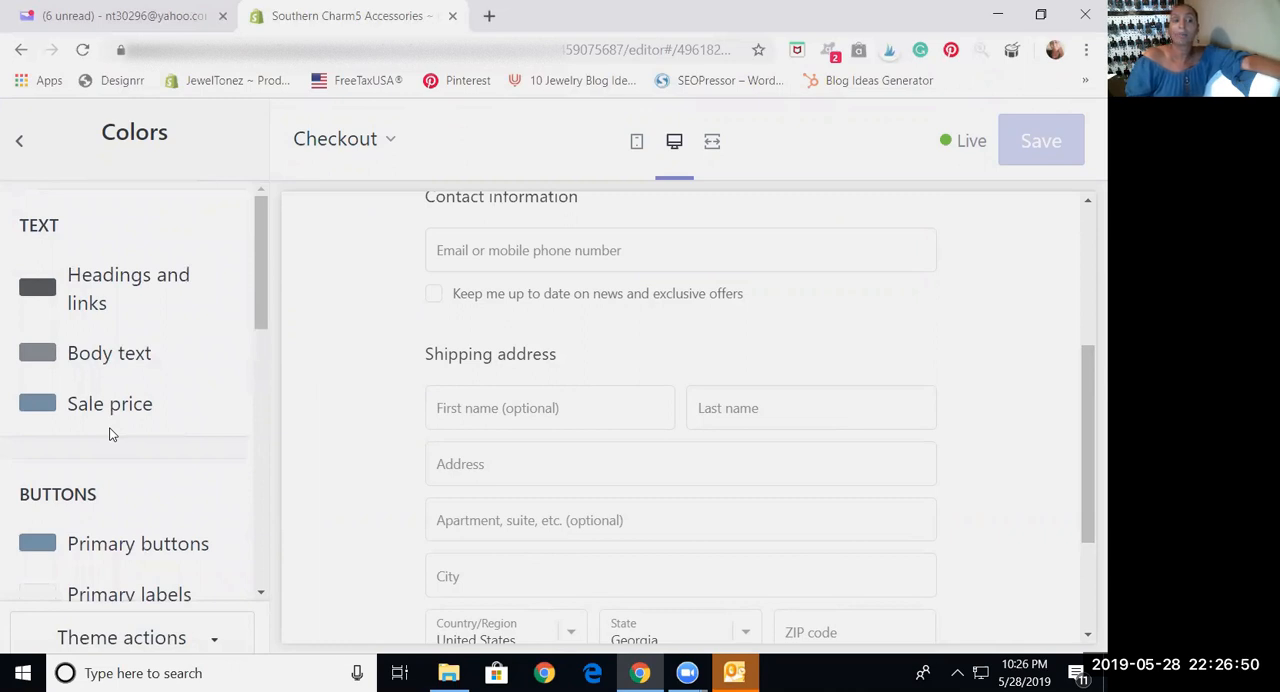
scroll(down, 3)
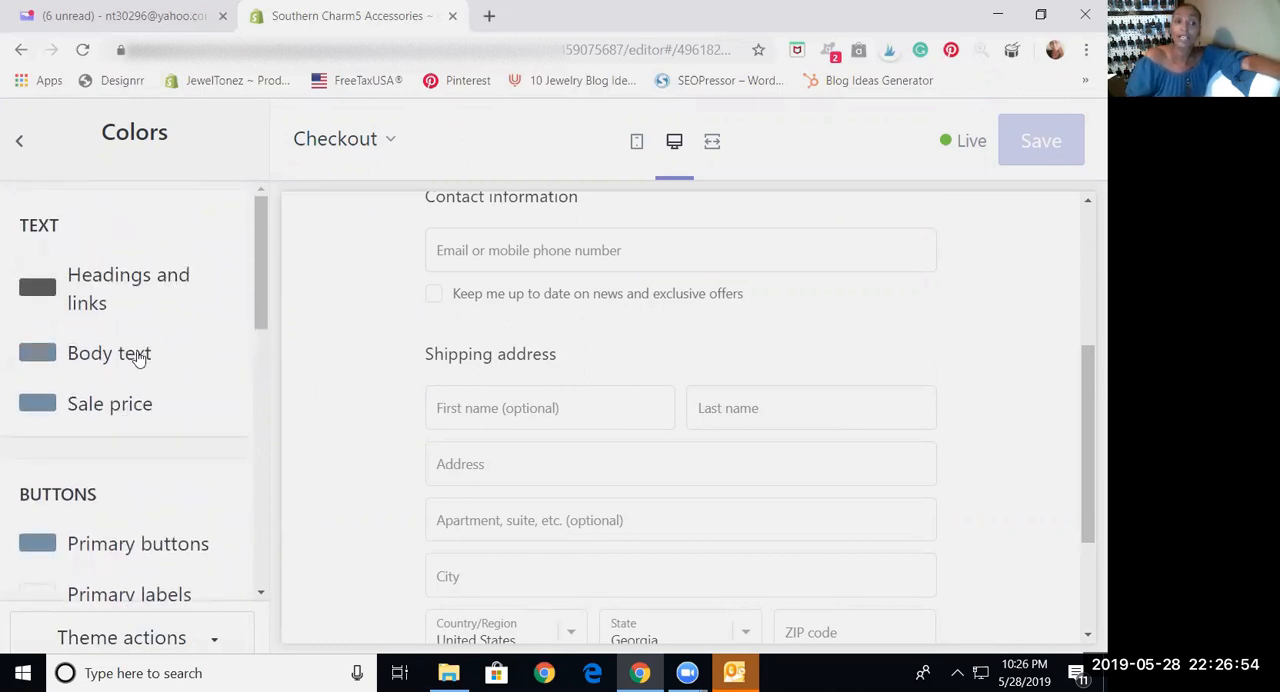
Inspect the Body text colour #69727B, then review the remaining colour options
click(38, 352)
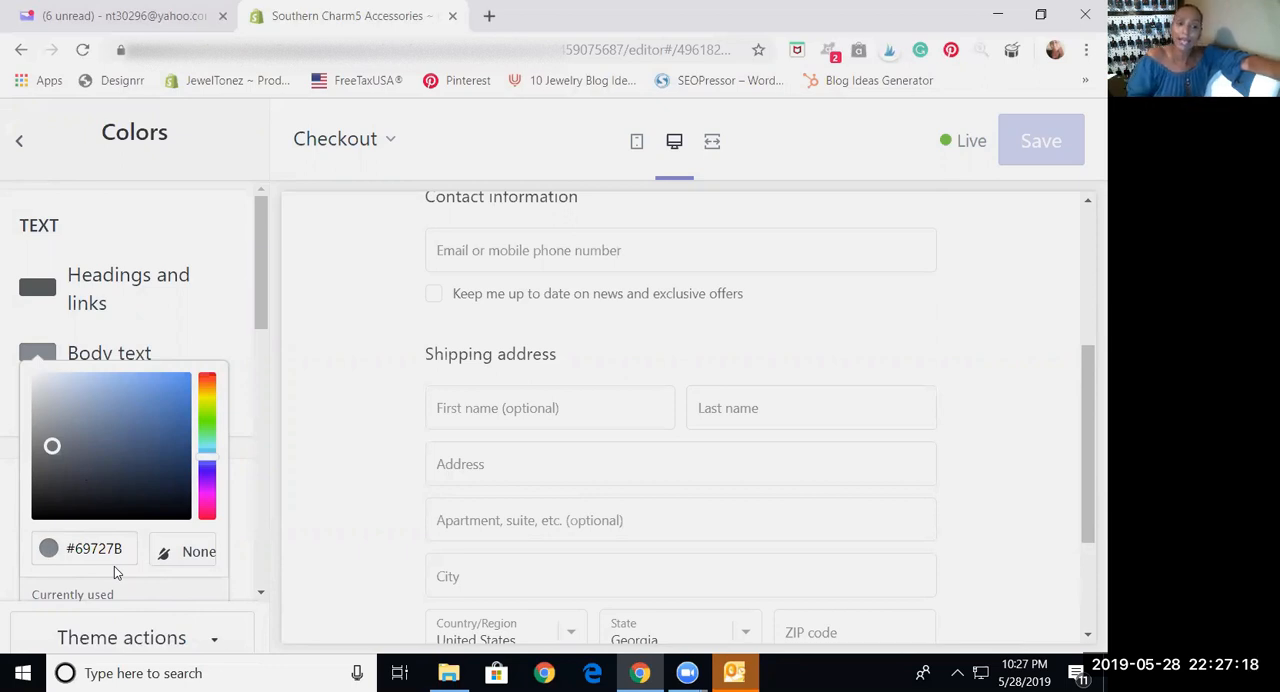
double_click(105, 548)
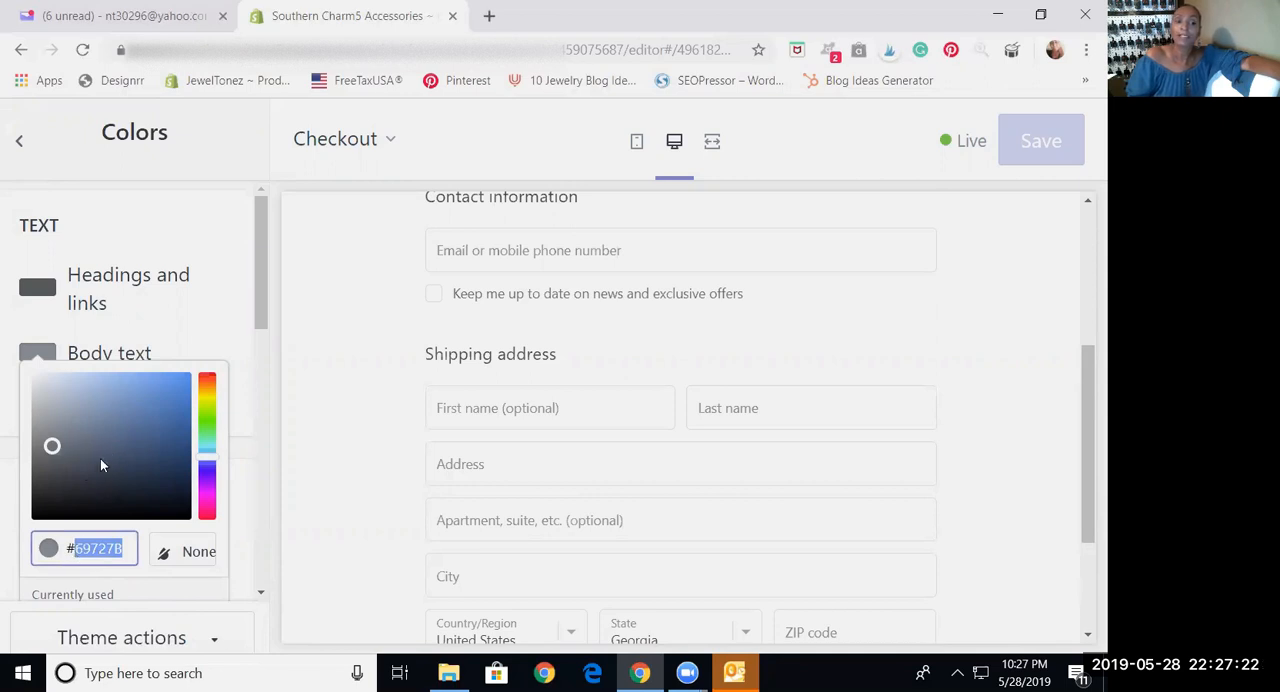
mouse_move(68, 572)
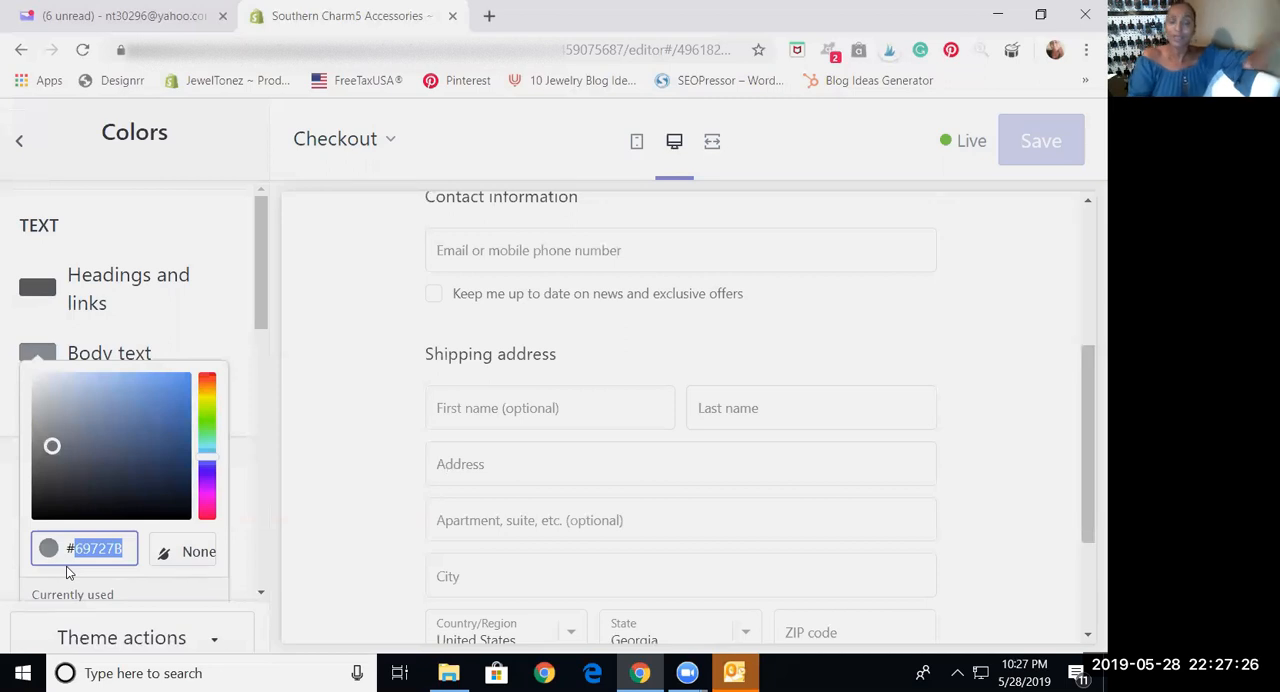
mouse_move(475, 375)
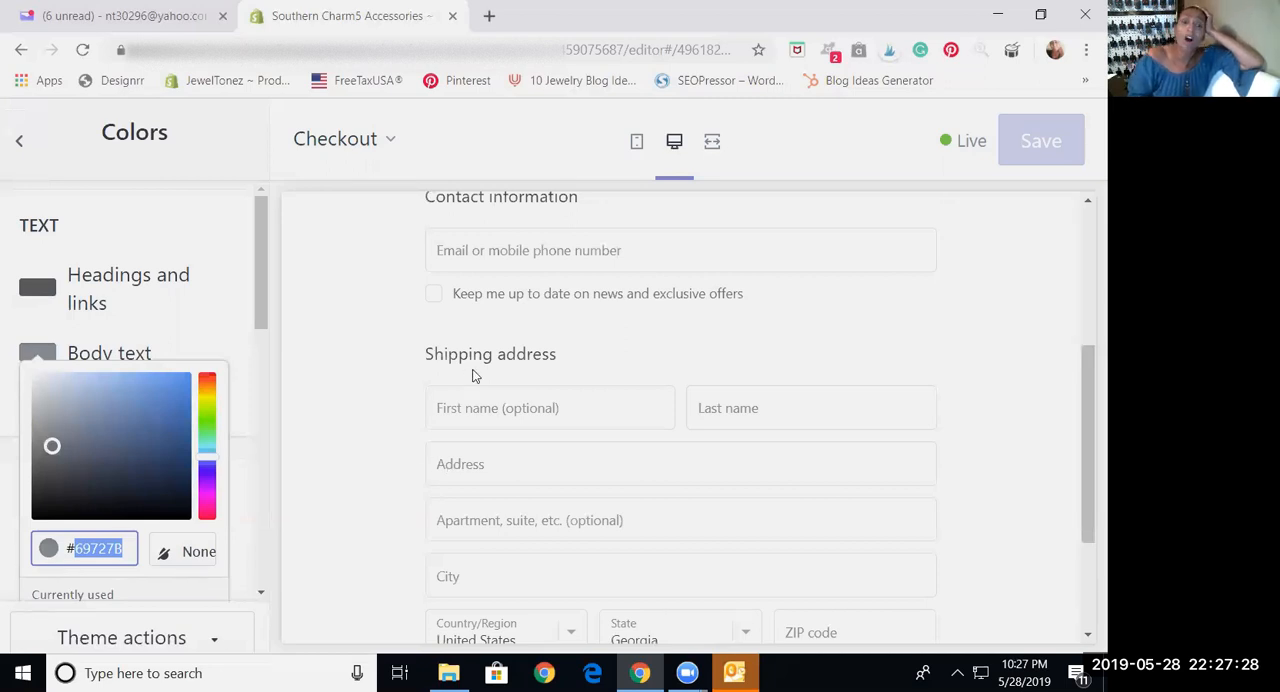
click(680, 250)
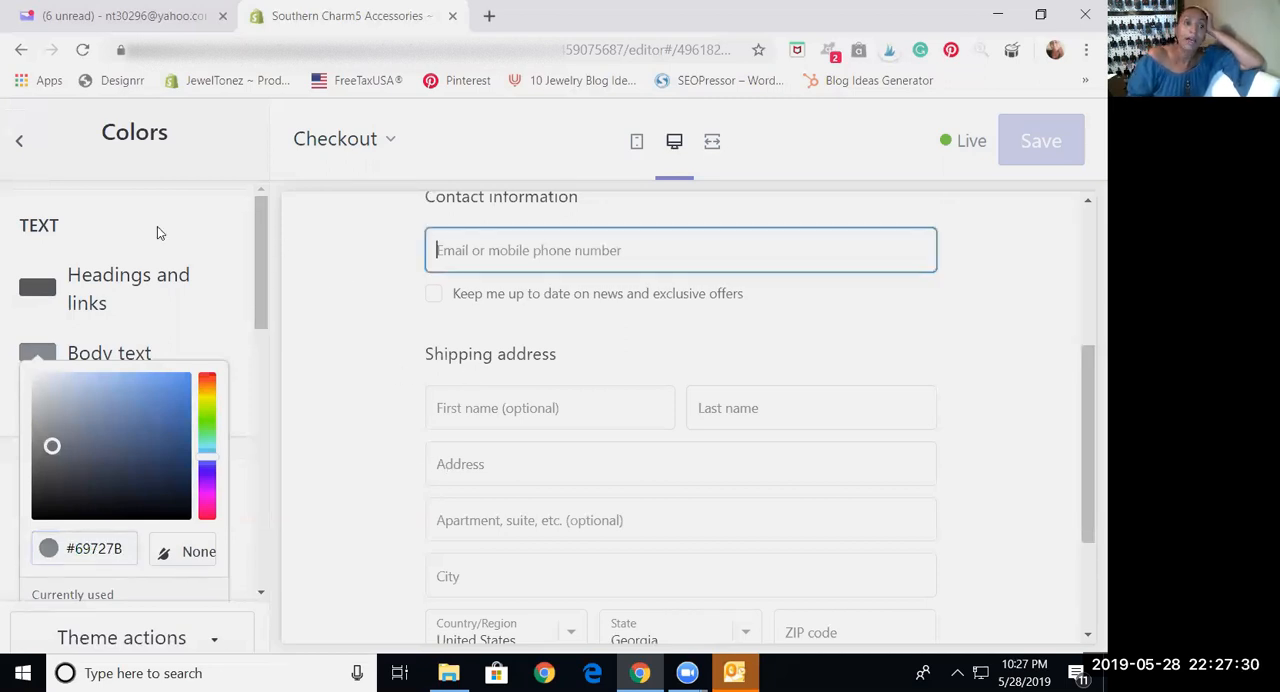
mouse_move(218, 316)
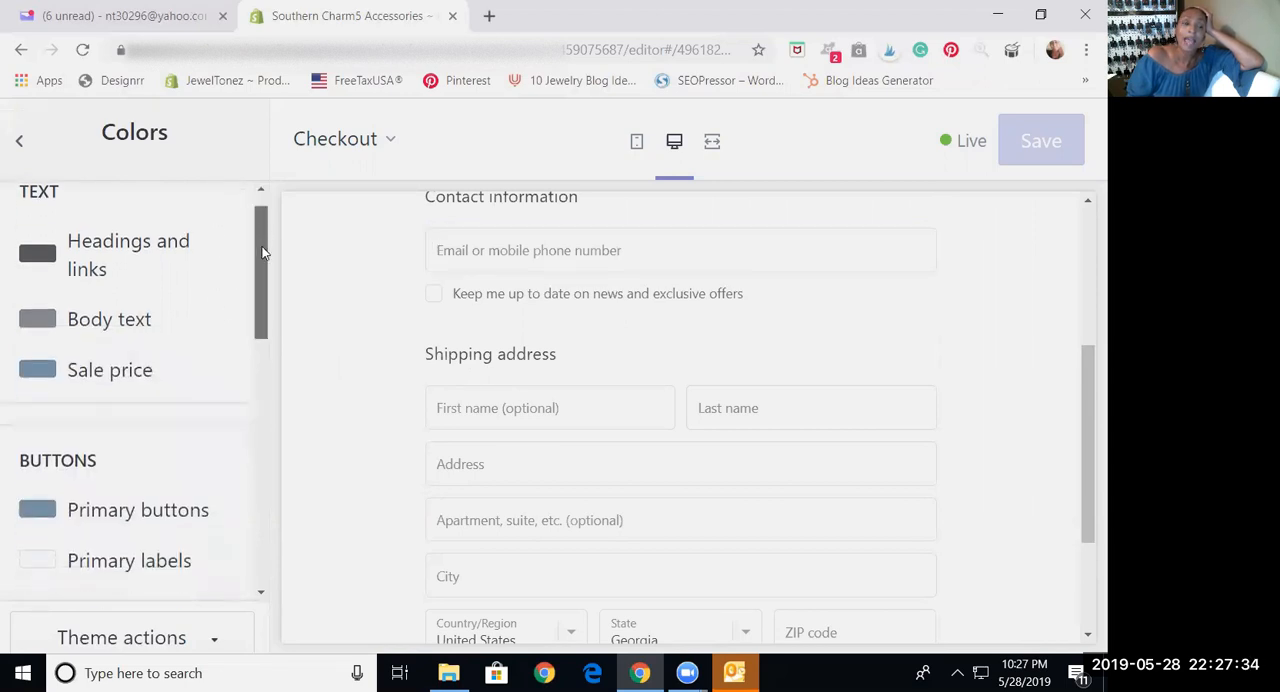
scroll(down, 3)
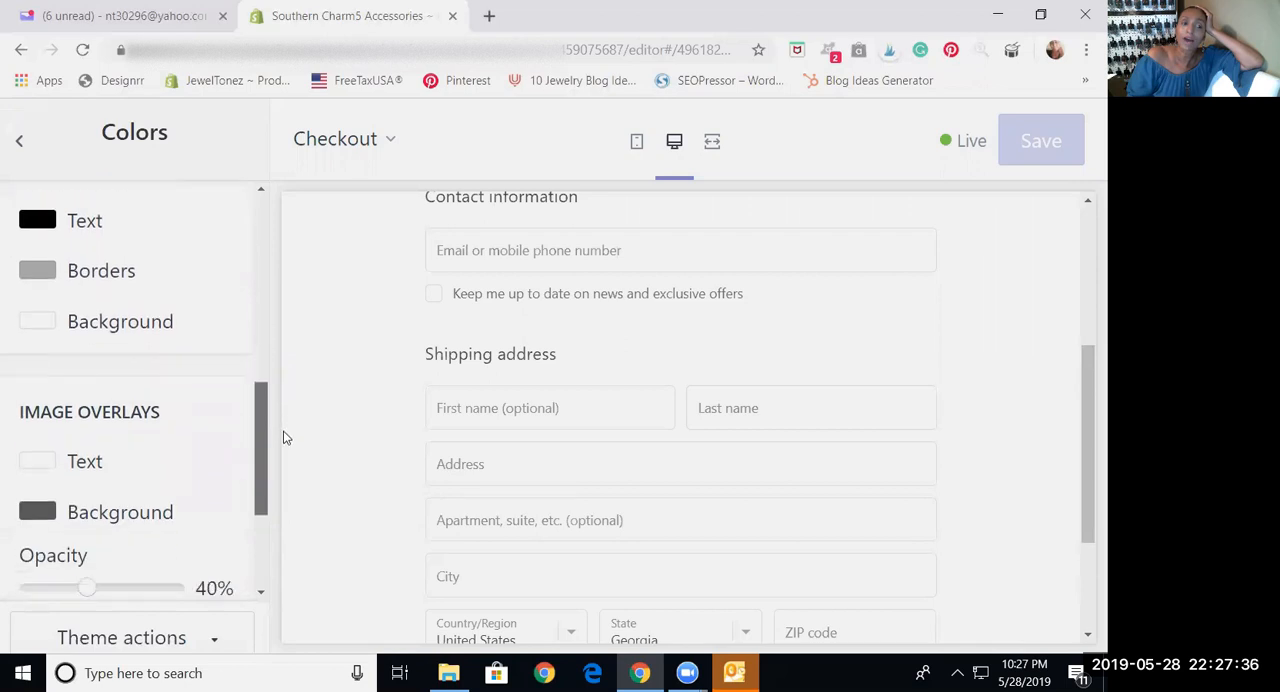
scroll(down, 3)
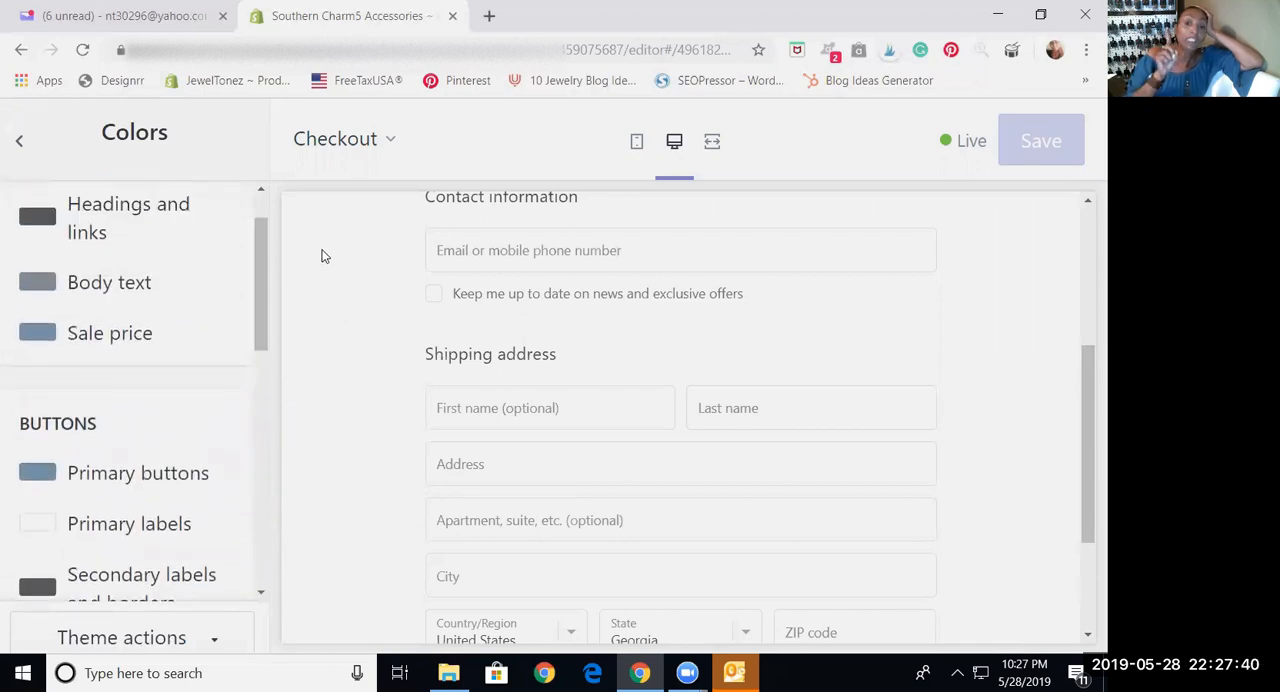
mouse_move(350, 310)
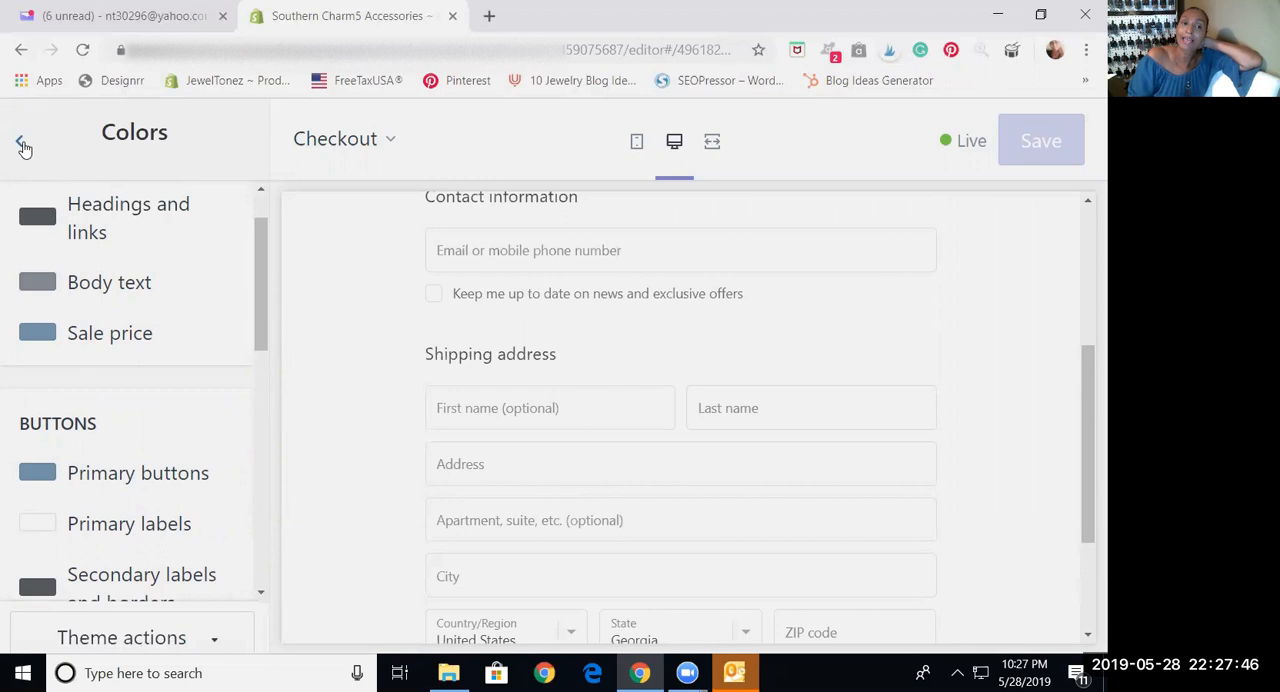
Open Typography, showing Work Sans Semi Bold headings at 26px base size
click(24, 140)
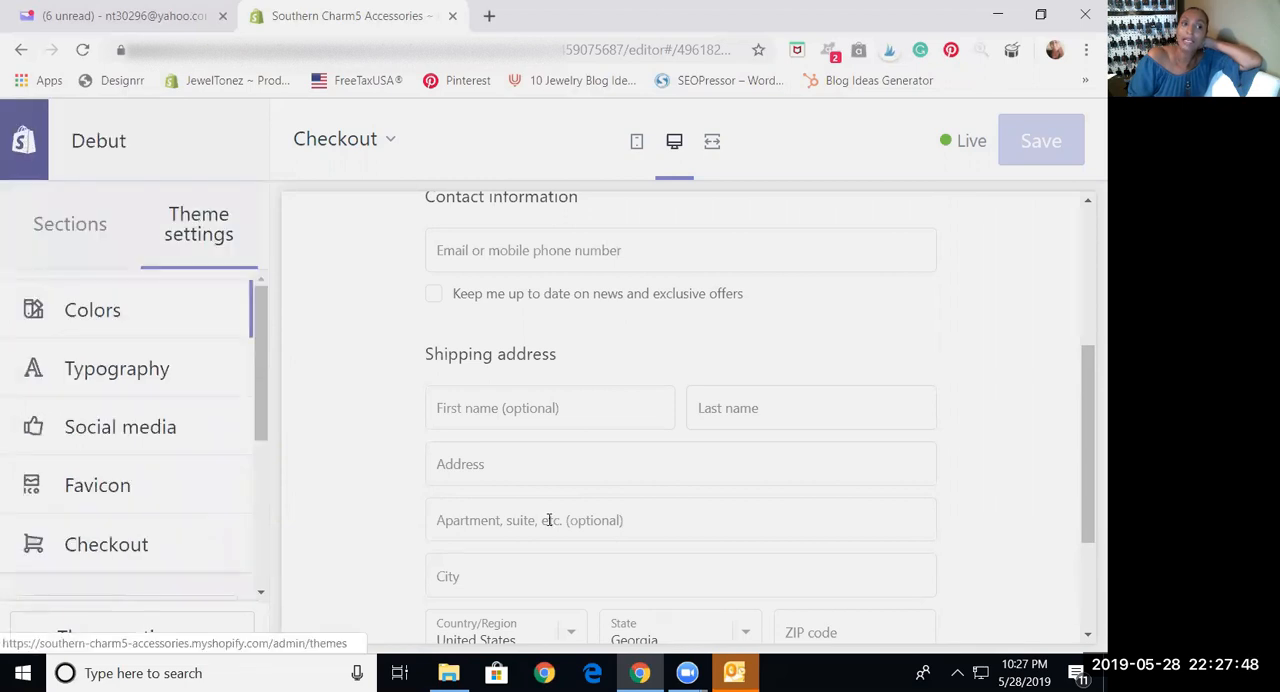
click(117, 368)
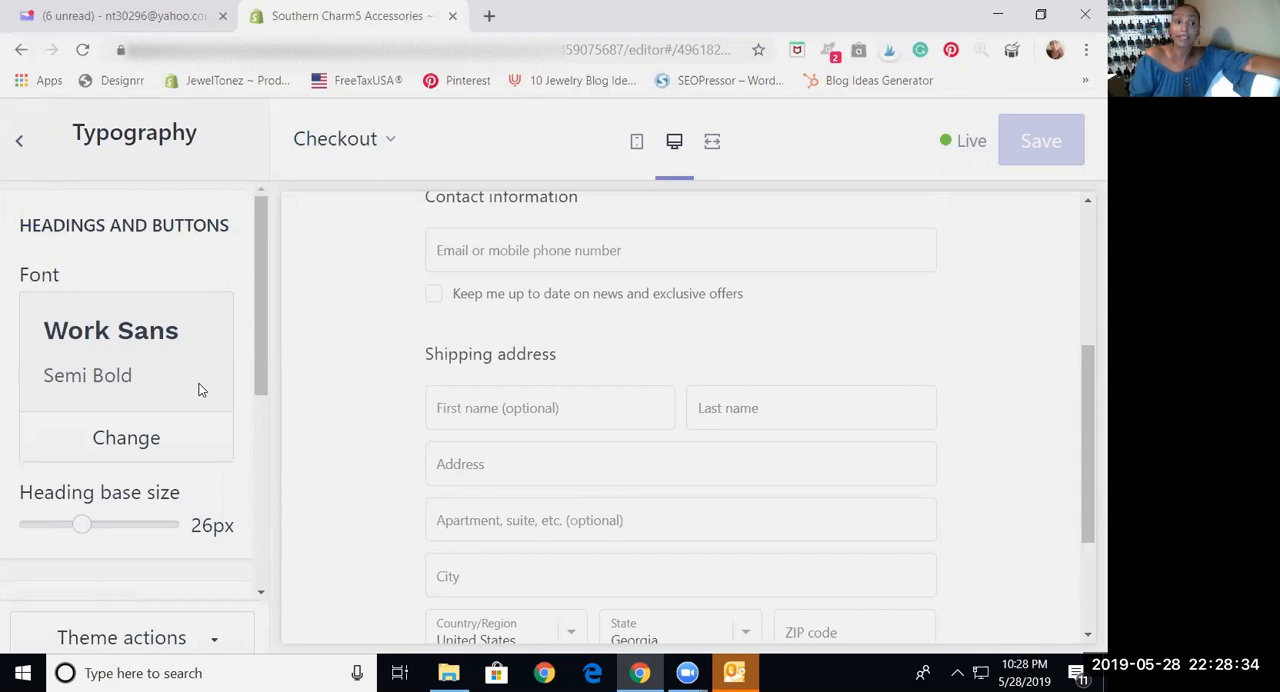
mouse_move(13, 108)
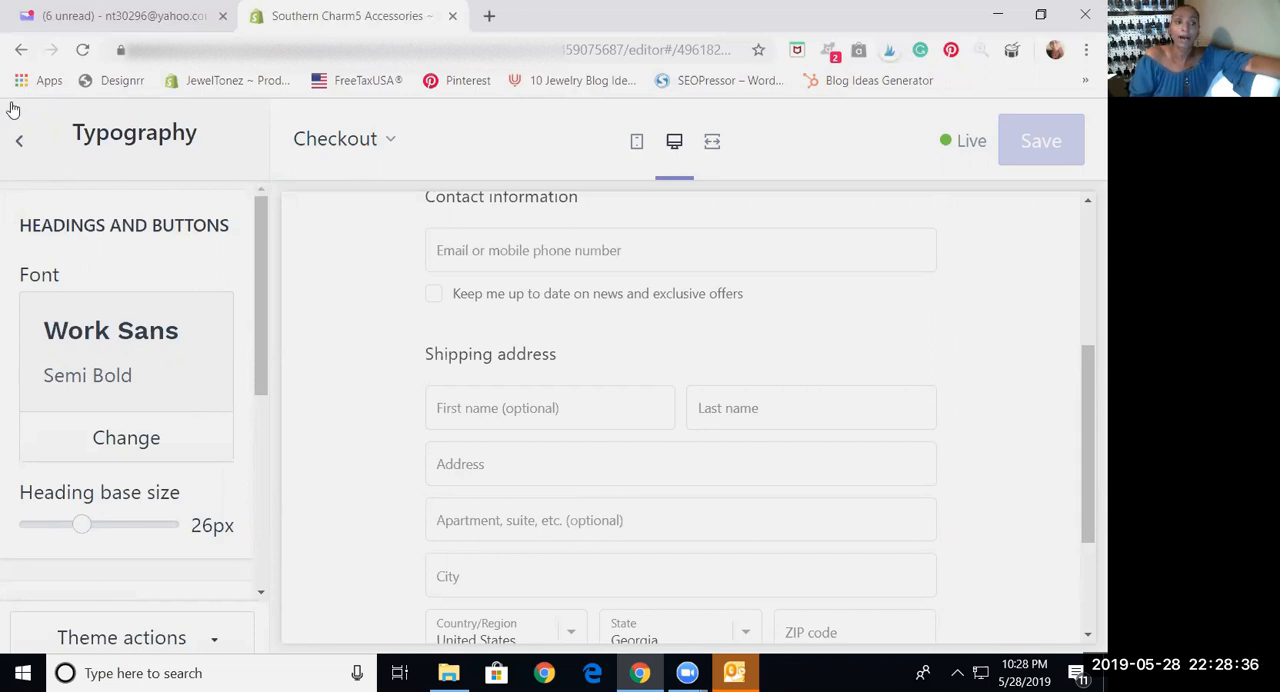
Open Social media theme settings and launch the social sharing image picker
click(19, 140)
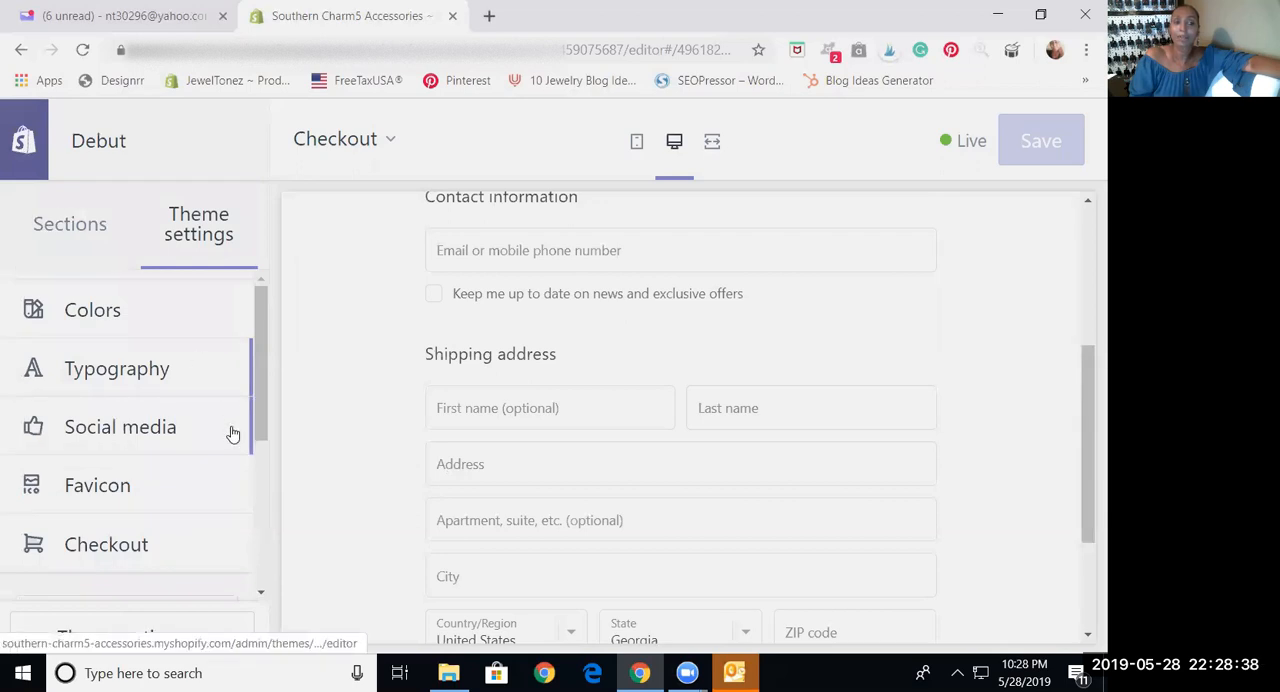
click(120, 427)
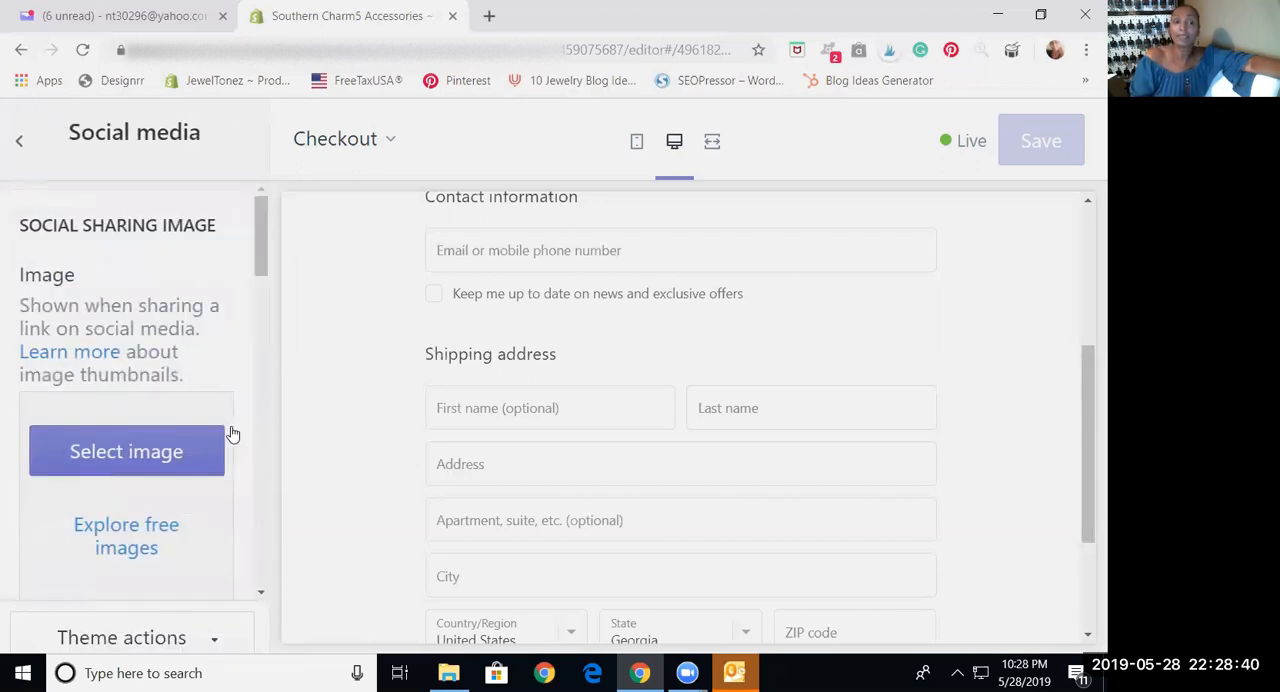
scroll(down, 3)
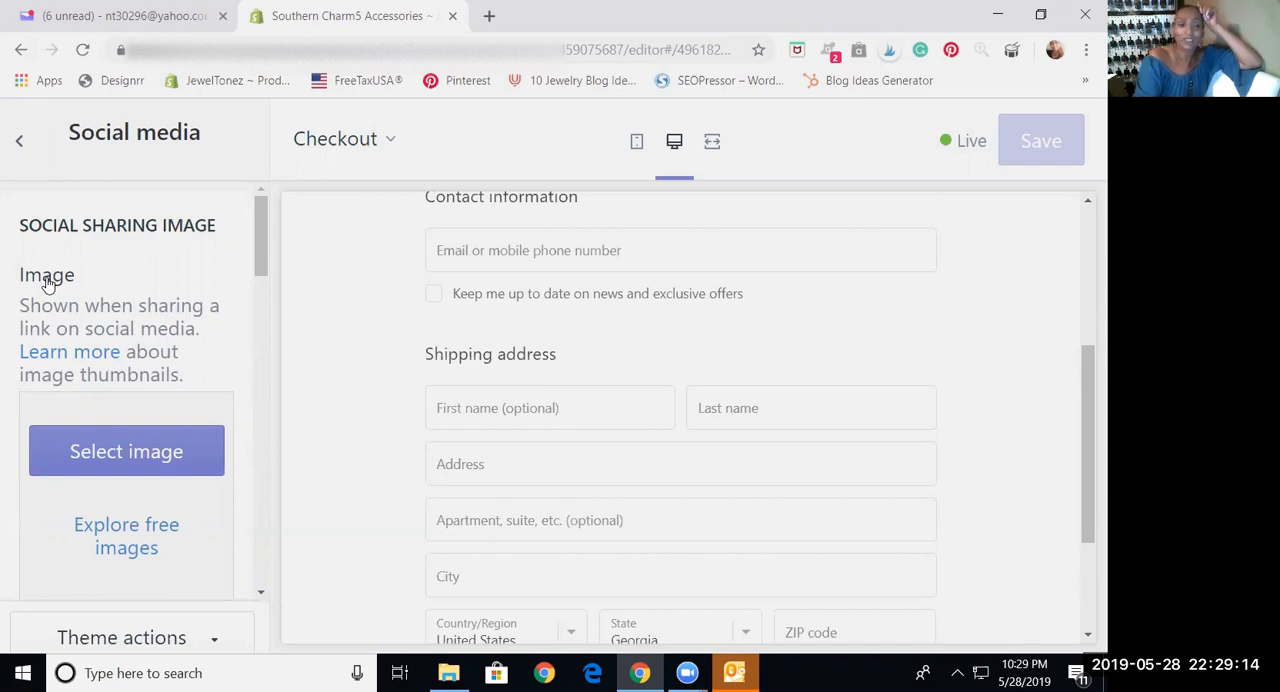
click(126, 451)
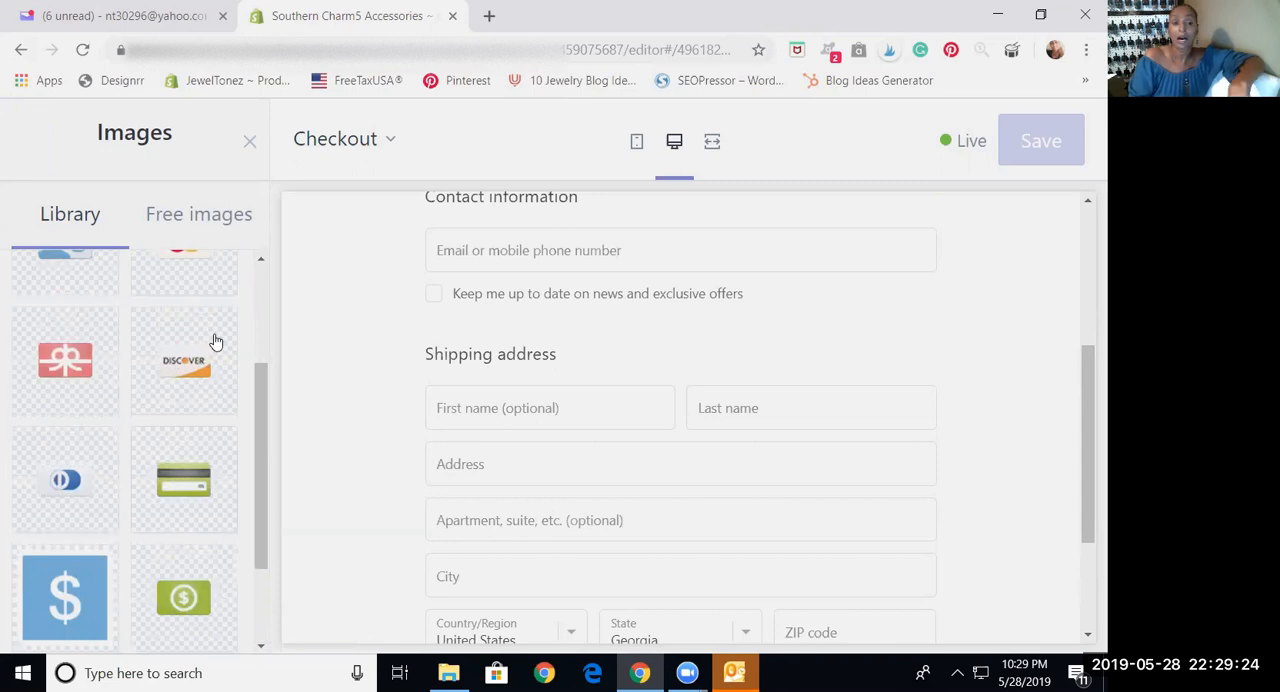
Scroll the image library and start uploading an image from the computer
scroll(down, 3)
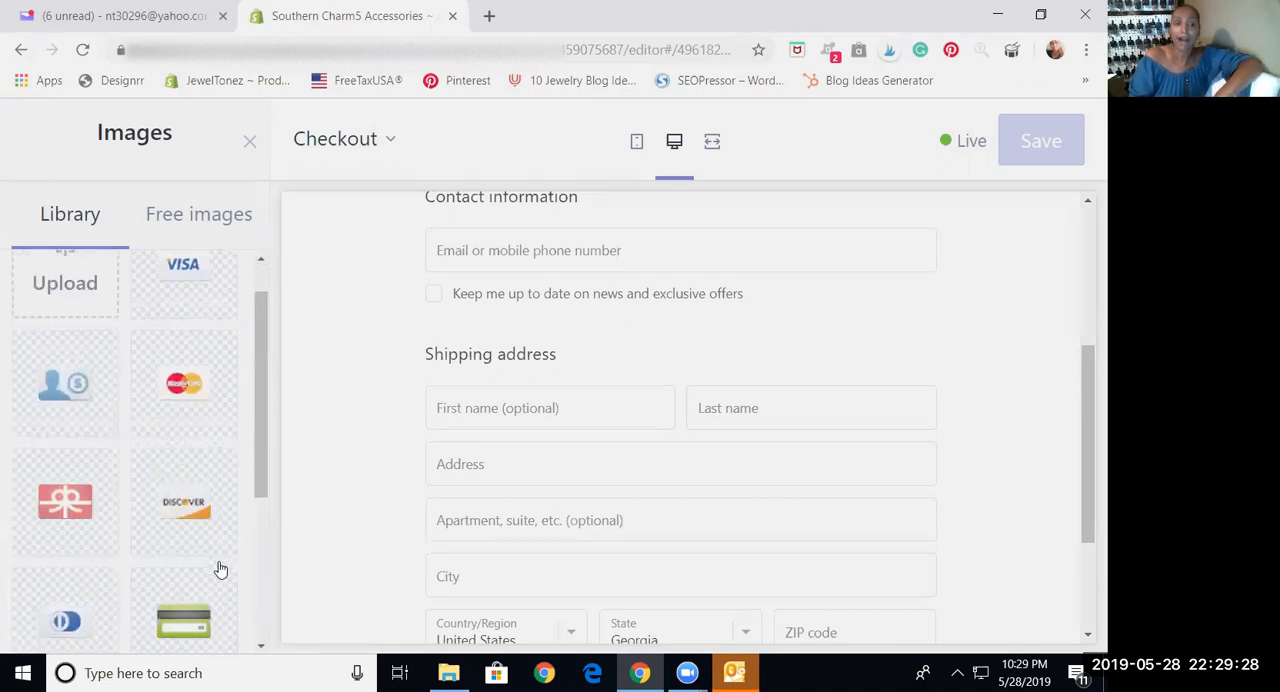
scroll(down, 3)
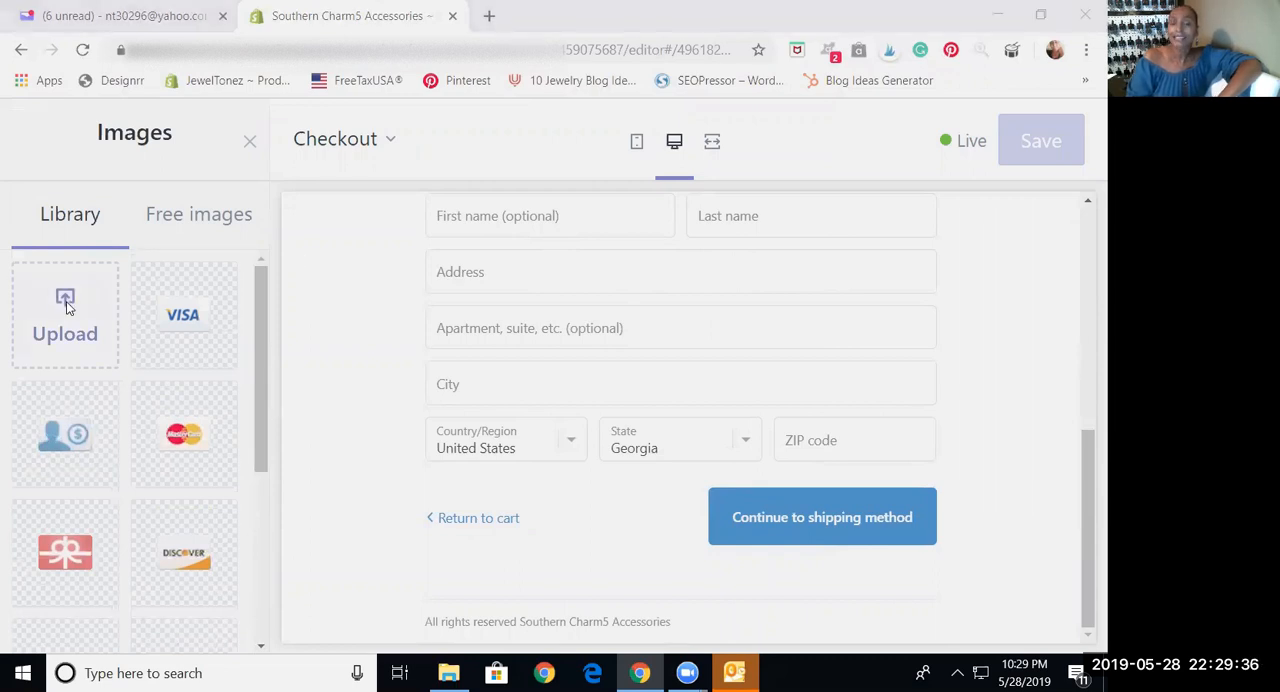
click(65, 315)
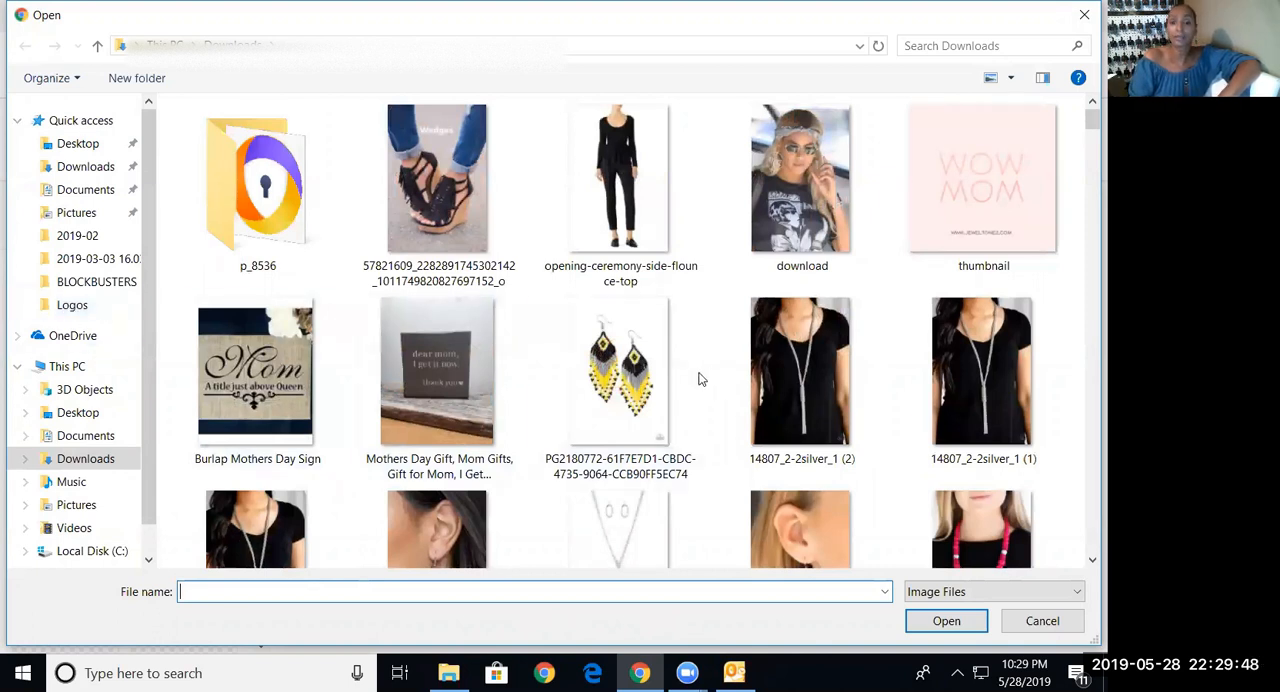
Upload the photo 14807_2-2silver_1 (2) from the Downloads folder
click(801, 371)
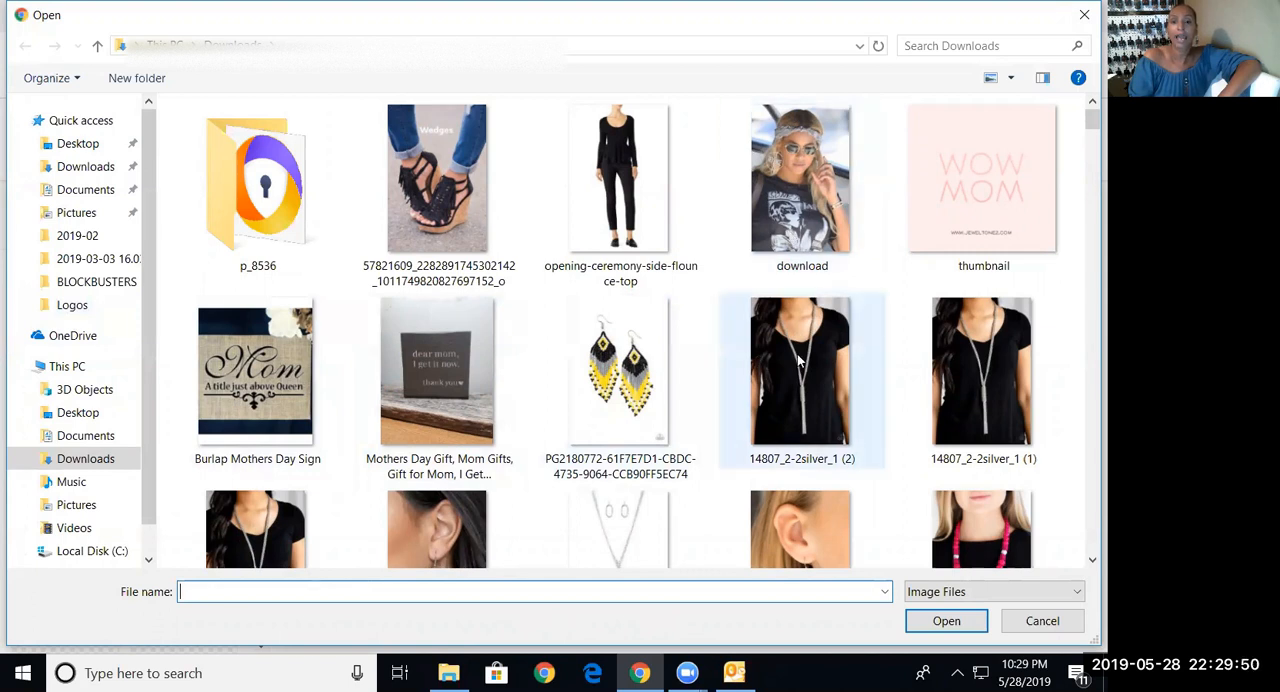
click(801, 380)
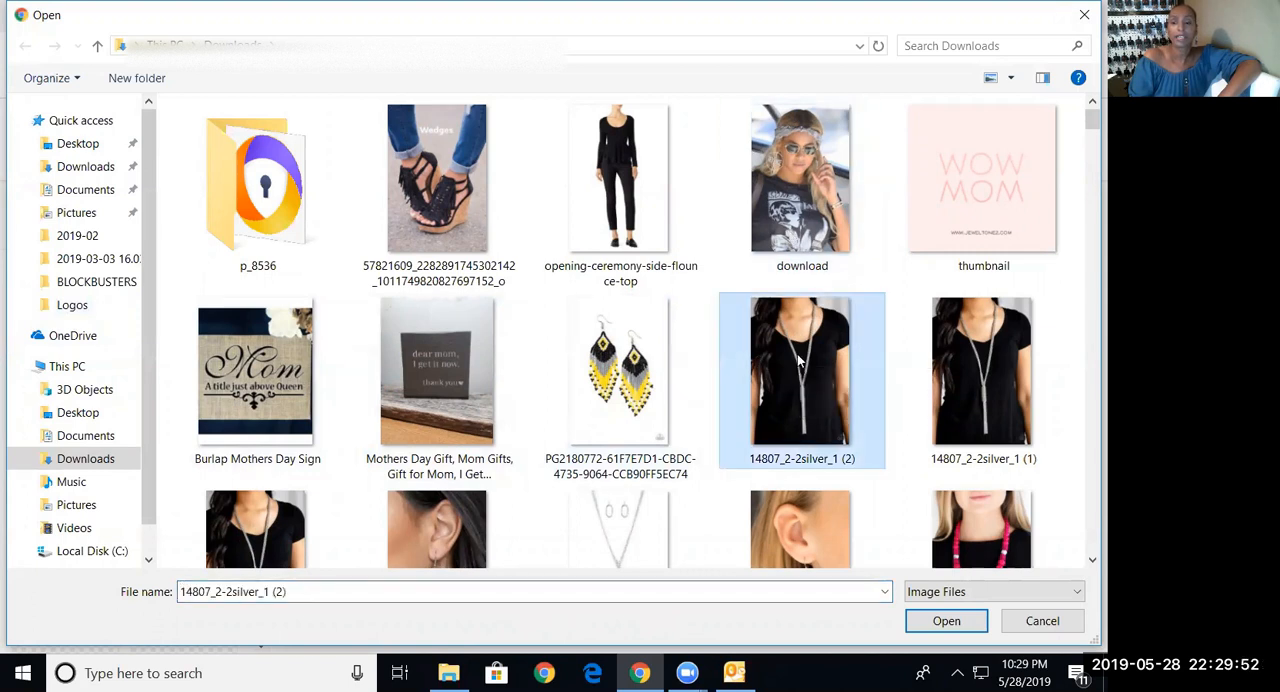
click(946, 620)
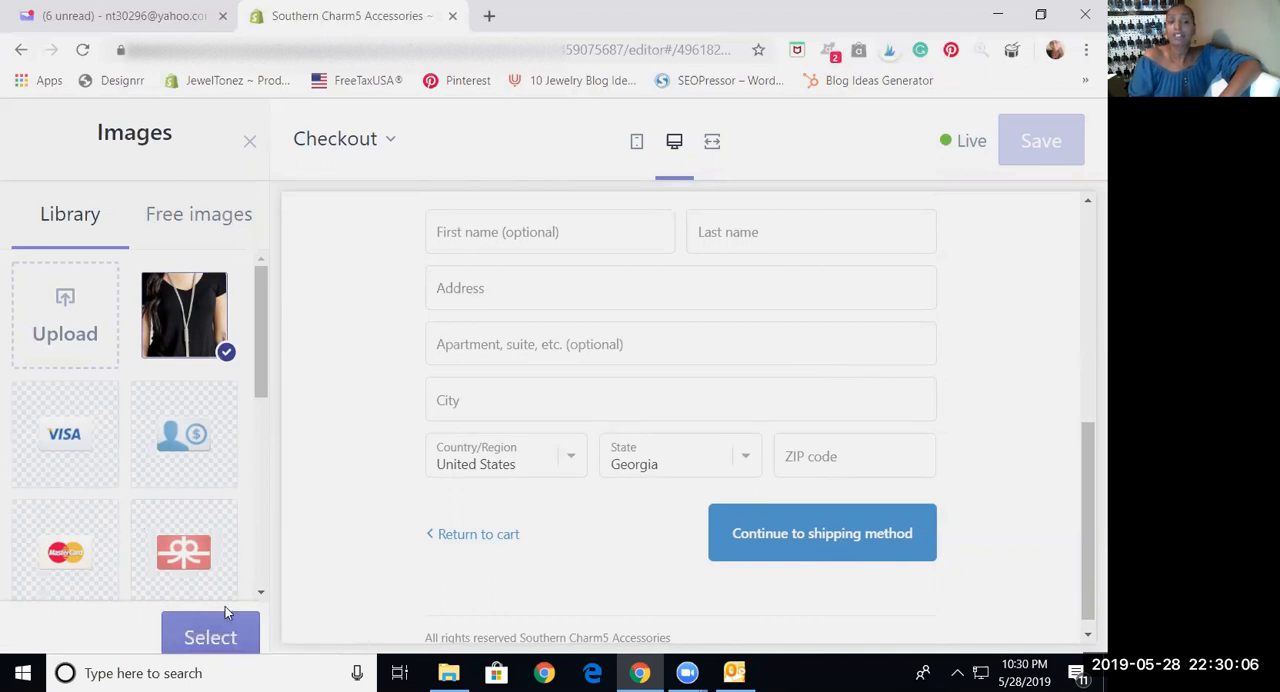
Confirm the uploaded necklace photo 14807_2-2silver_1 (2) as the social sharing image
click(210, 637)
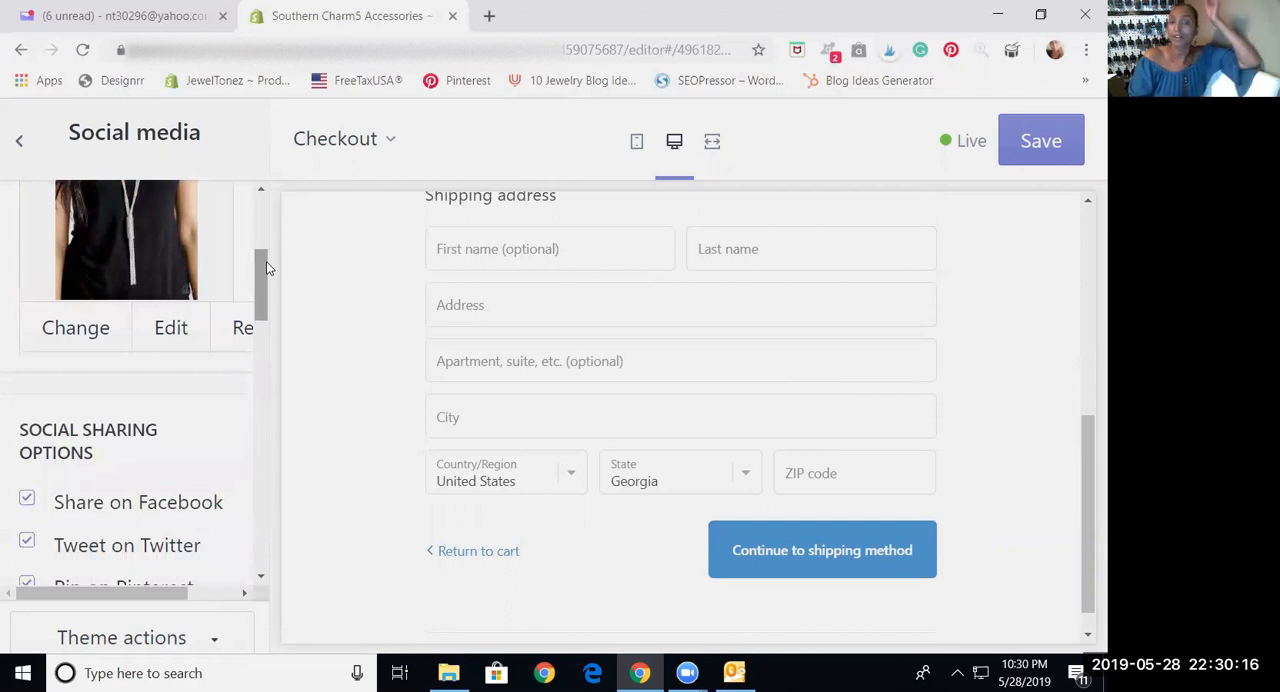
mouse_move(240, 374)
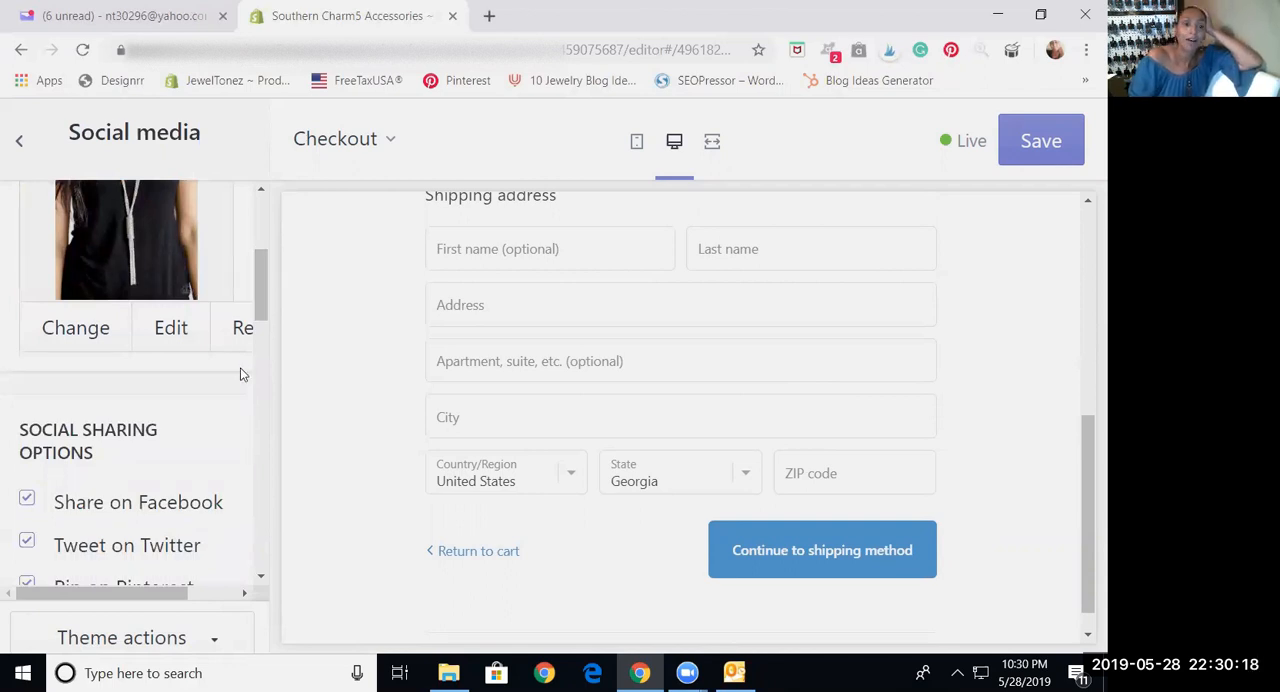
mouse_move(114, 334)
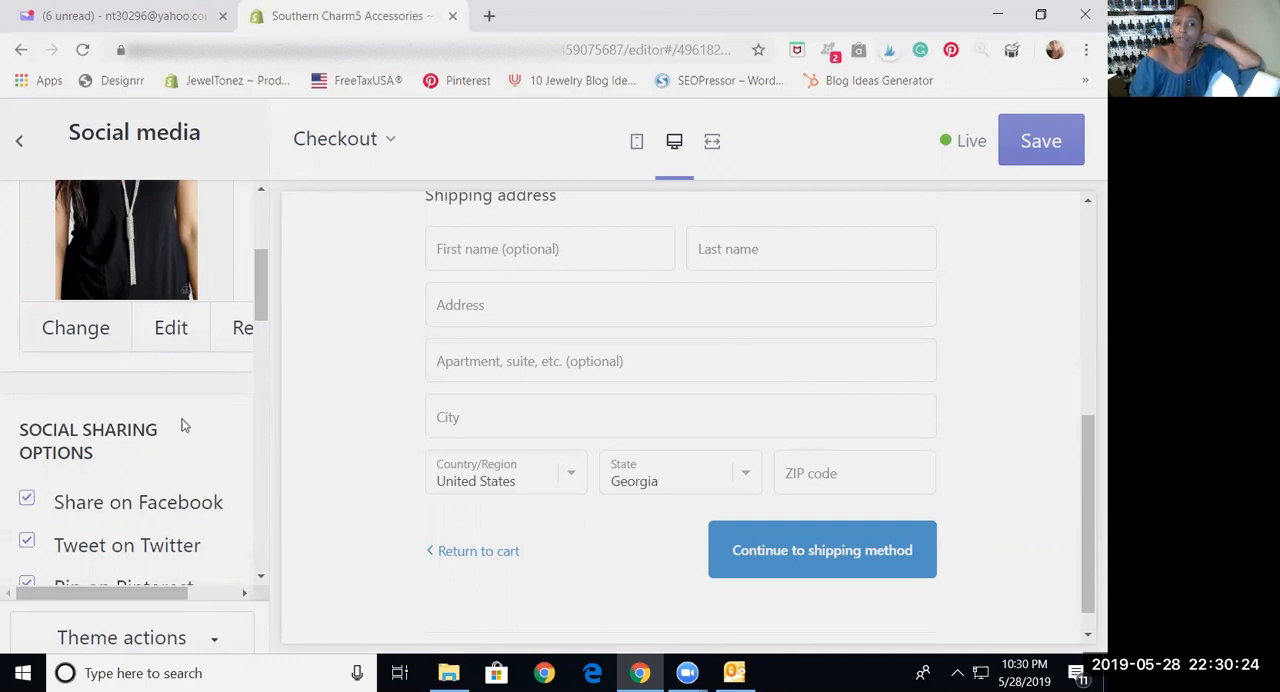
mouse_move(198, 373)
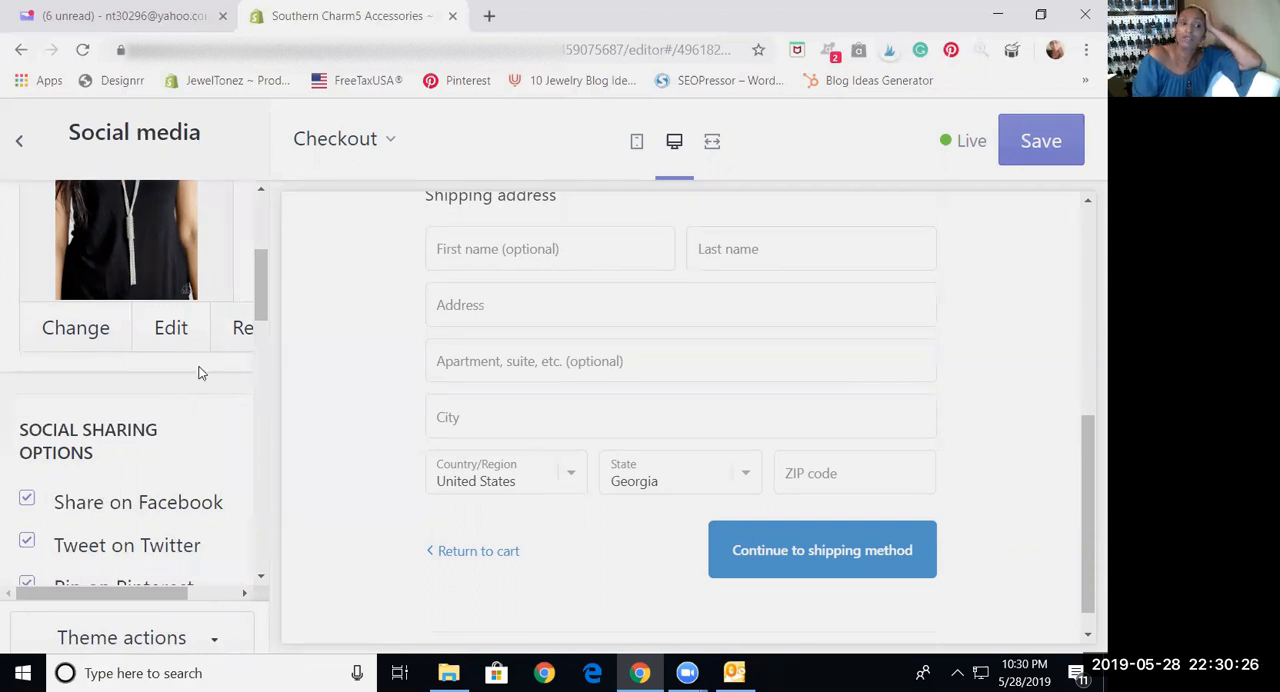
mouse_move(203, 420)
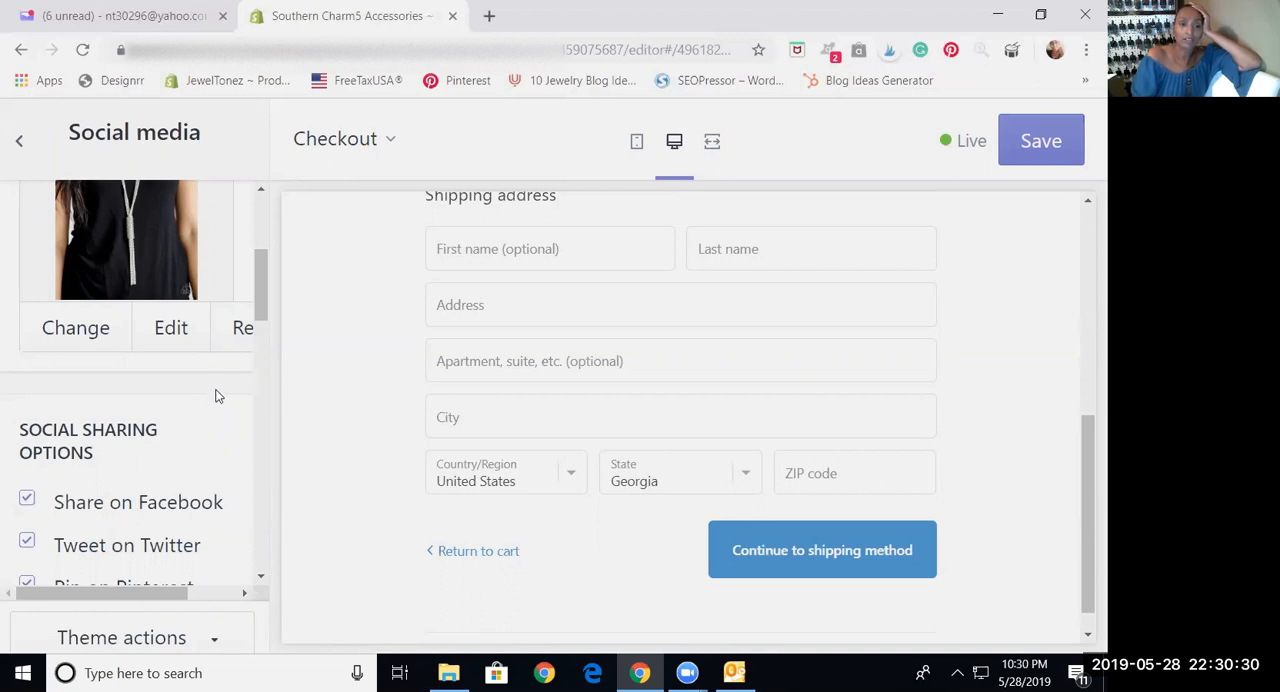
Toggle Share on Facebook off and on, toggle Tweet on Twitter, then select the Facebook account field
scroll(down, 3)
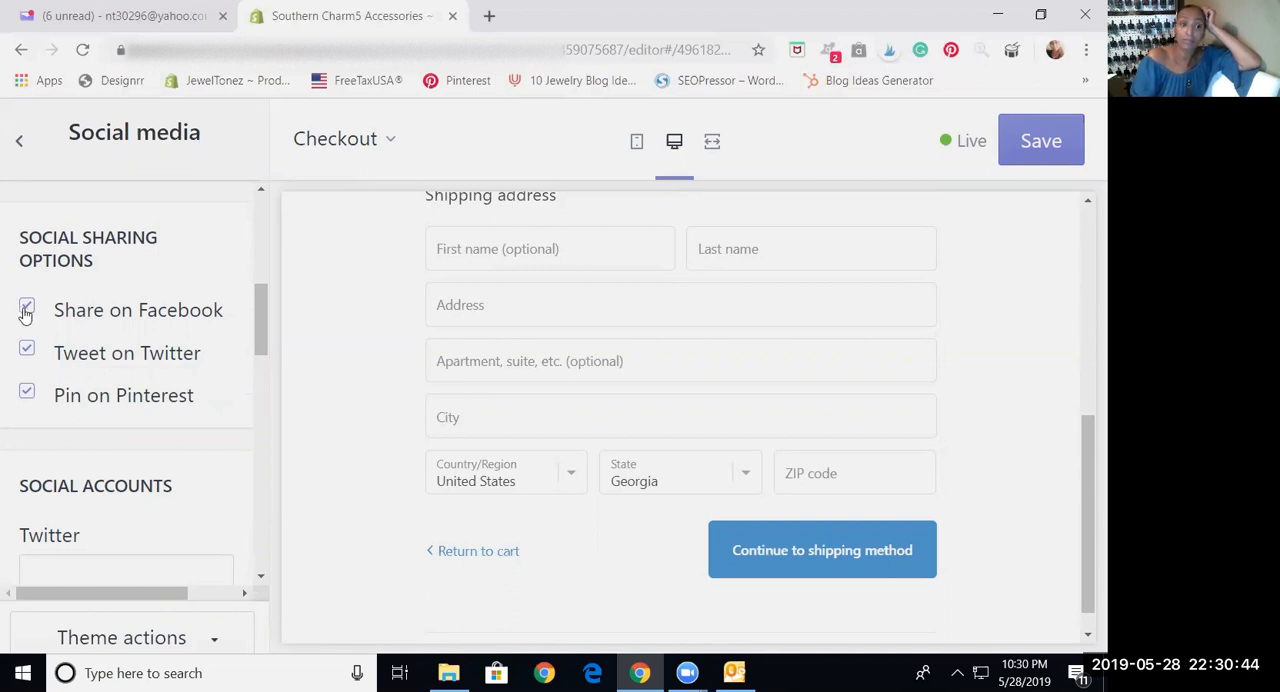
click(26, 309)
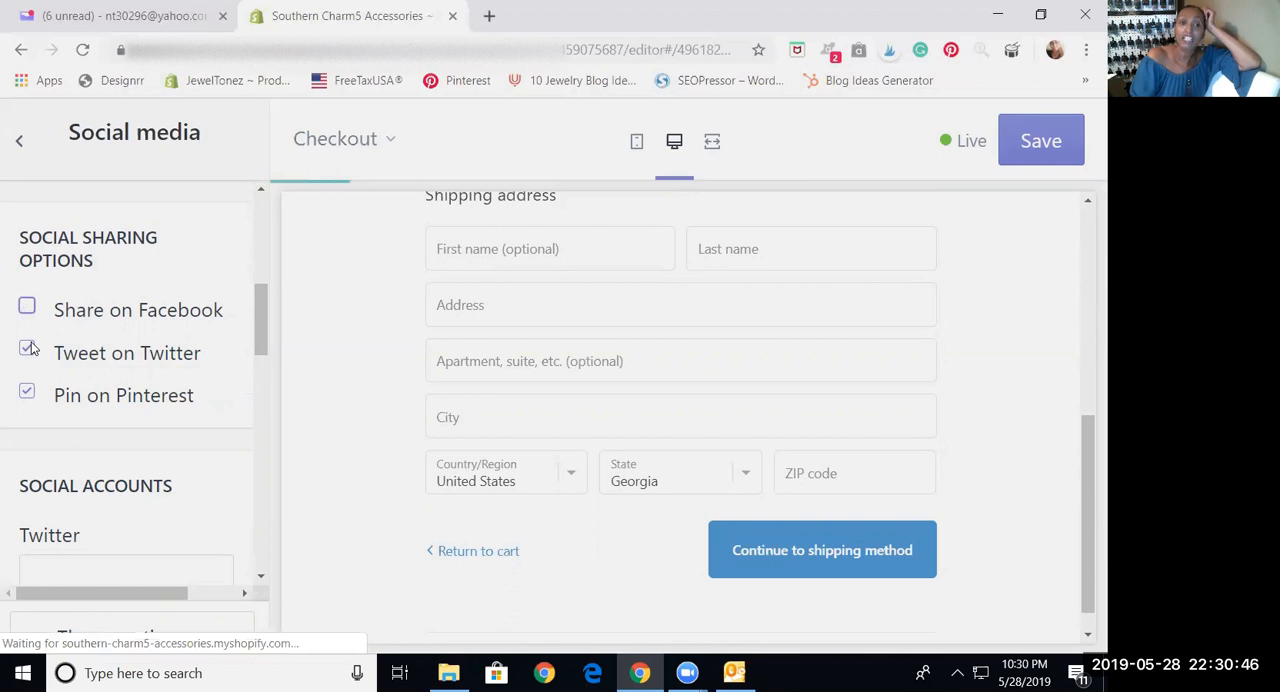
click(26, 306)
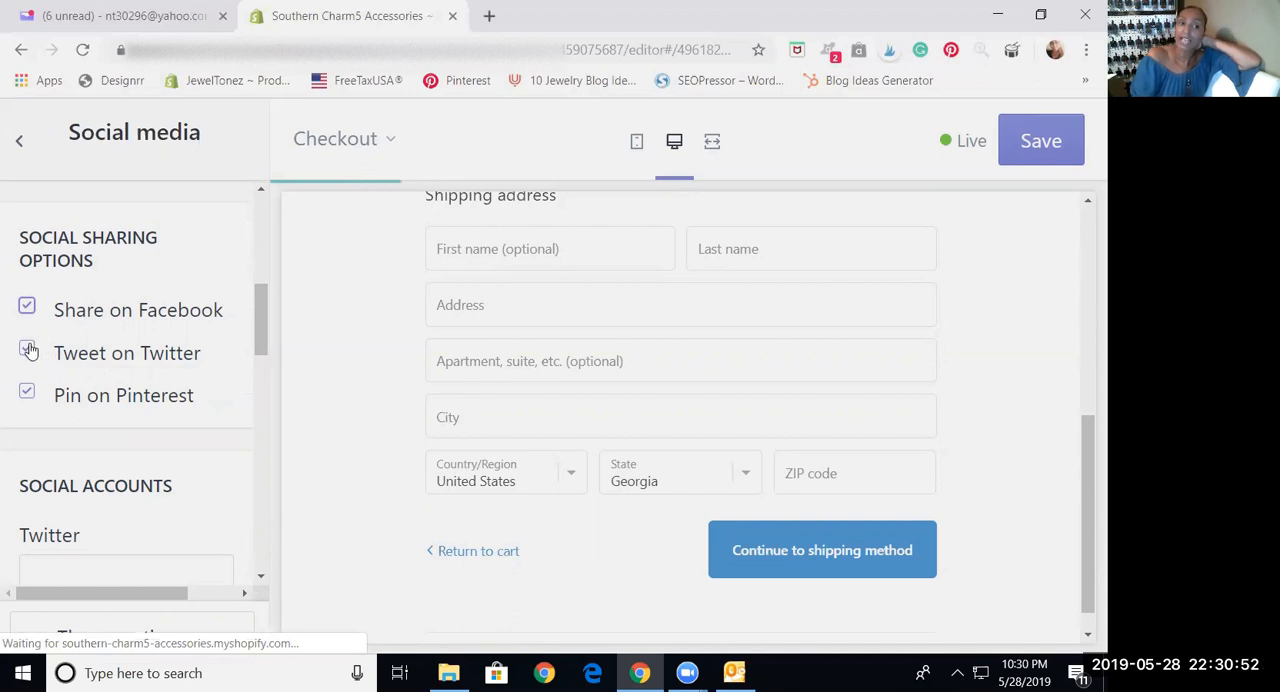
click(27, 347)
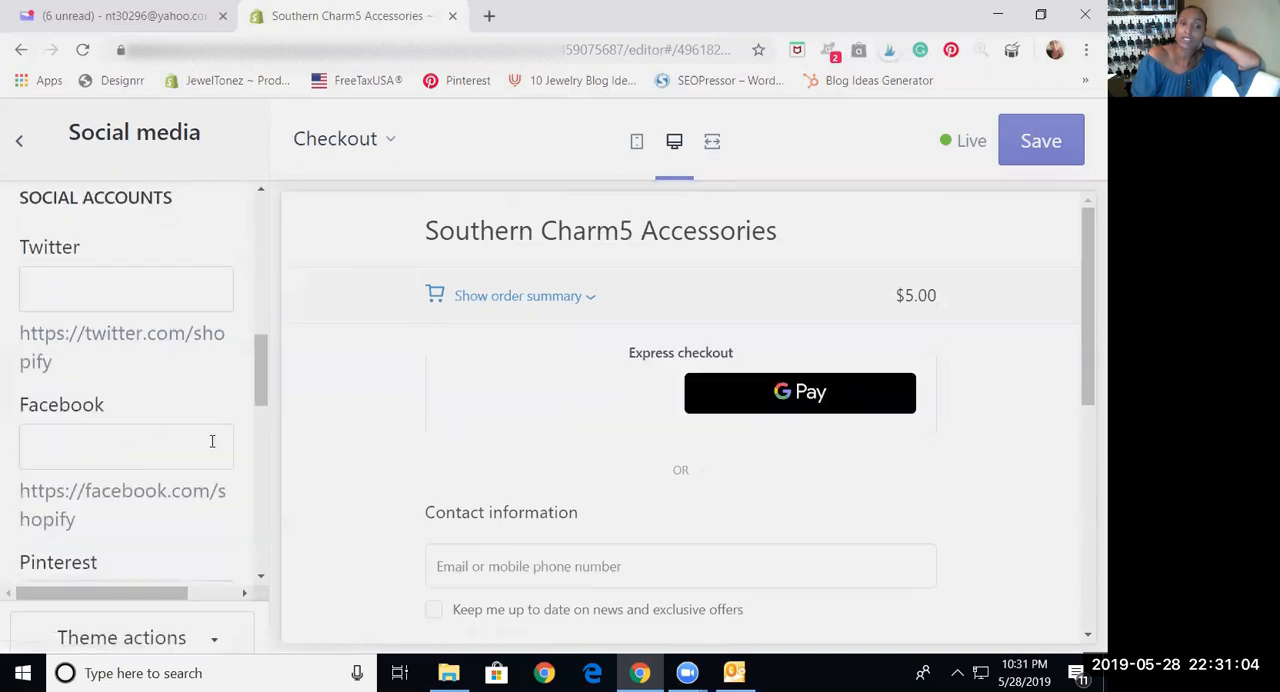
click(125, 445)
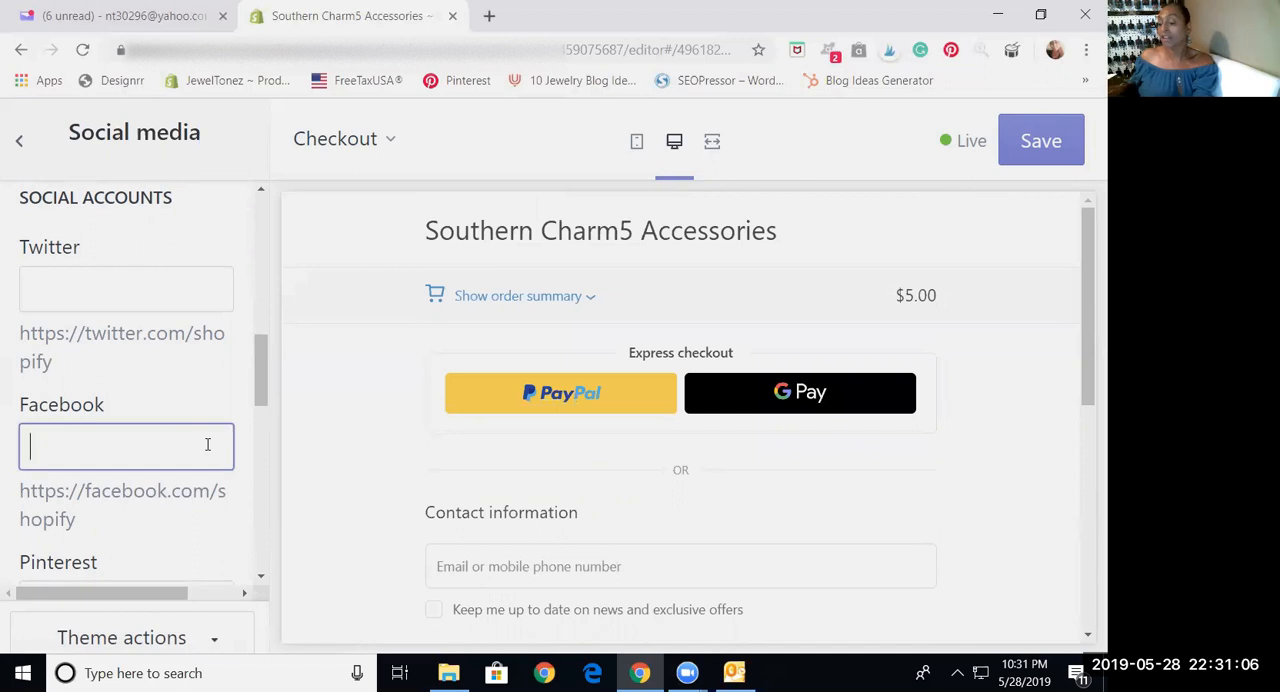